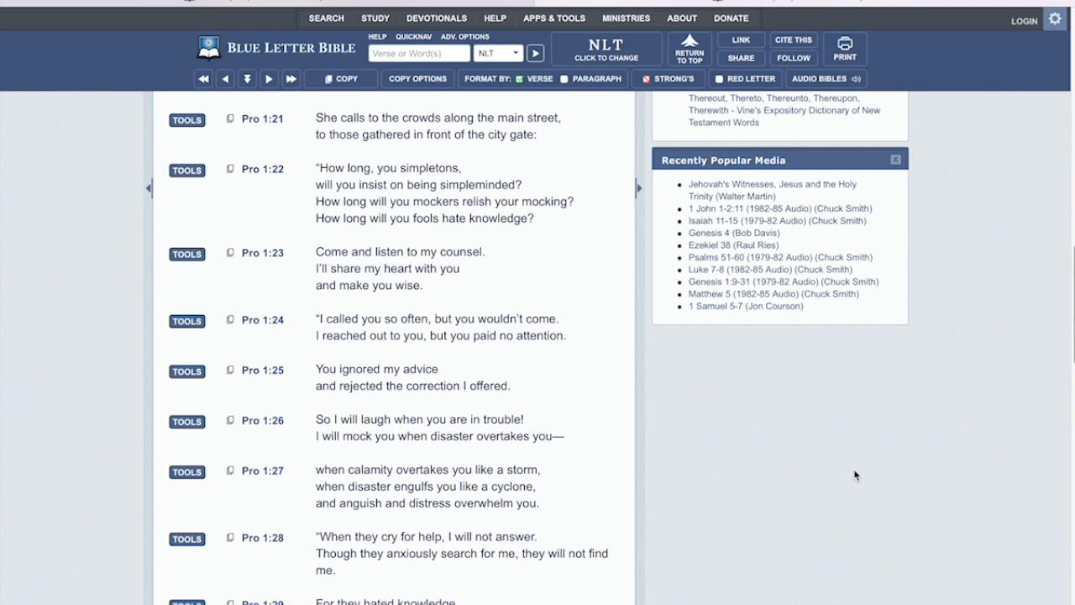
mouse_move(740, 479)
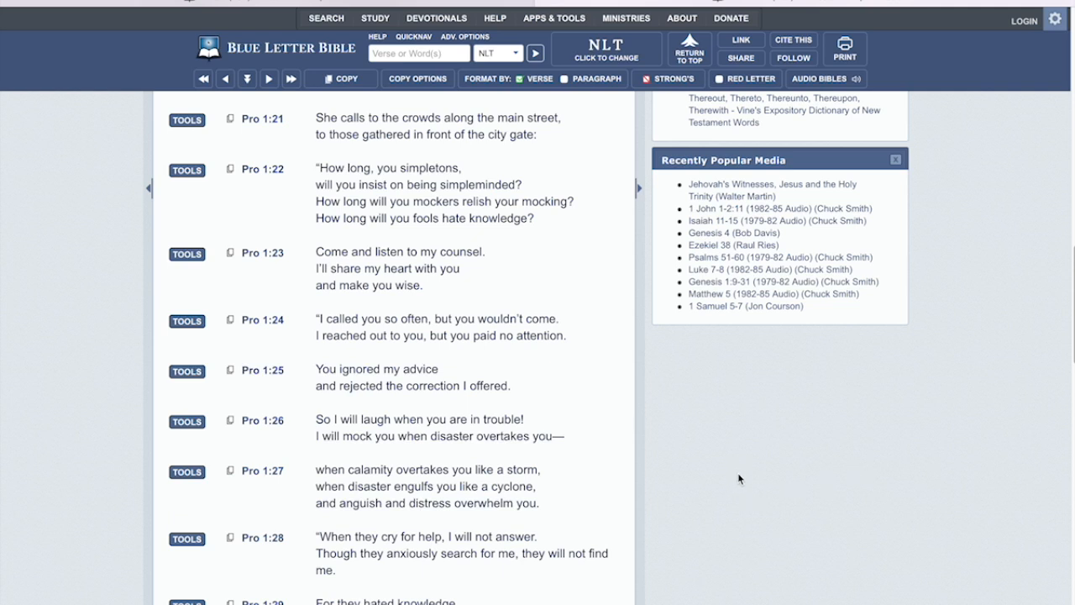
mouse_move(740, 478)
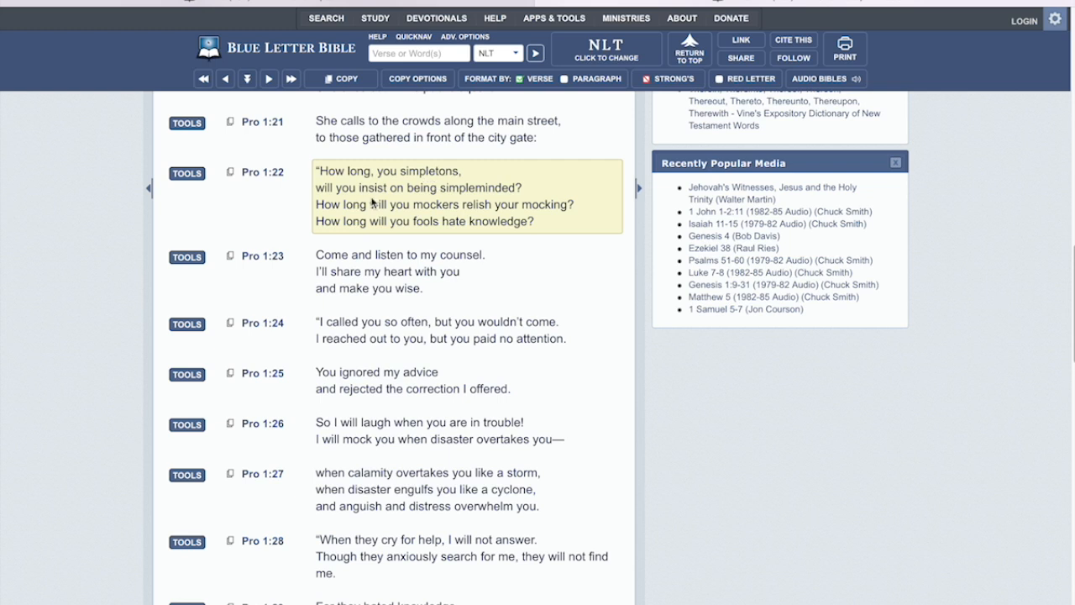
mouse_move(521, 204)
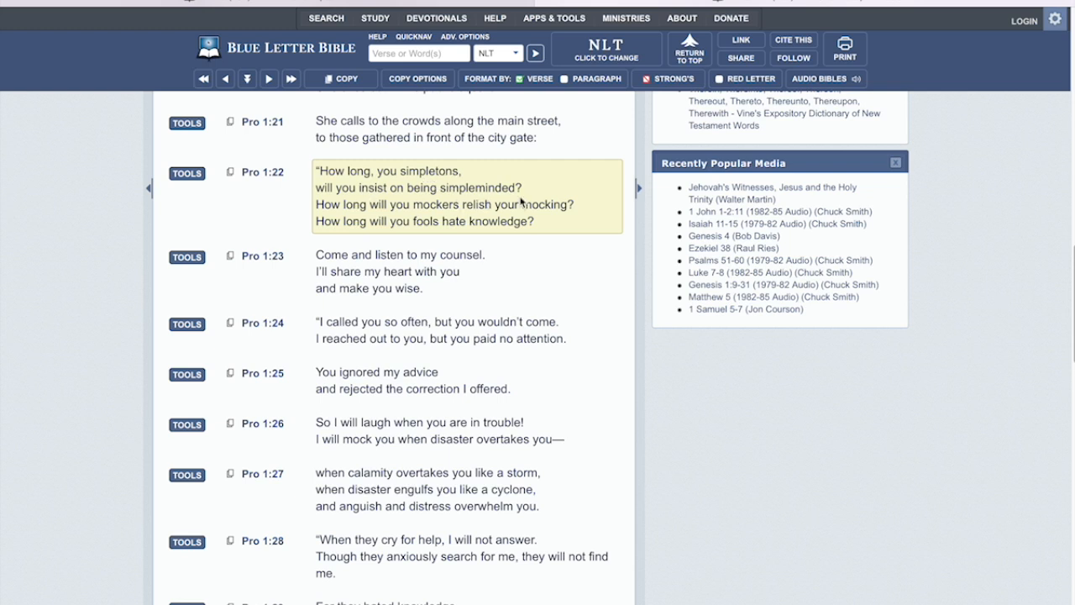
mouse_move(464, 221)
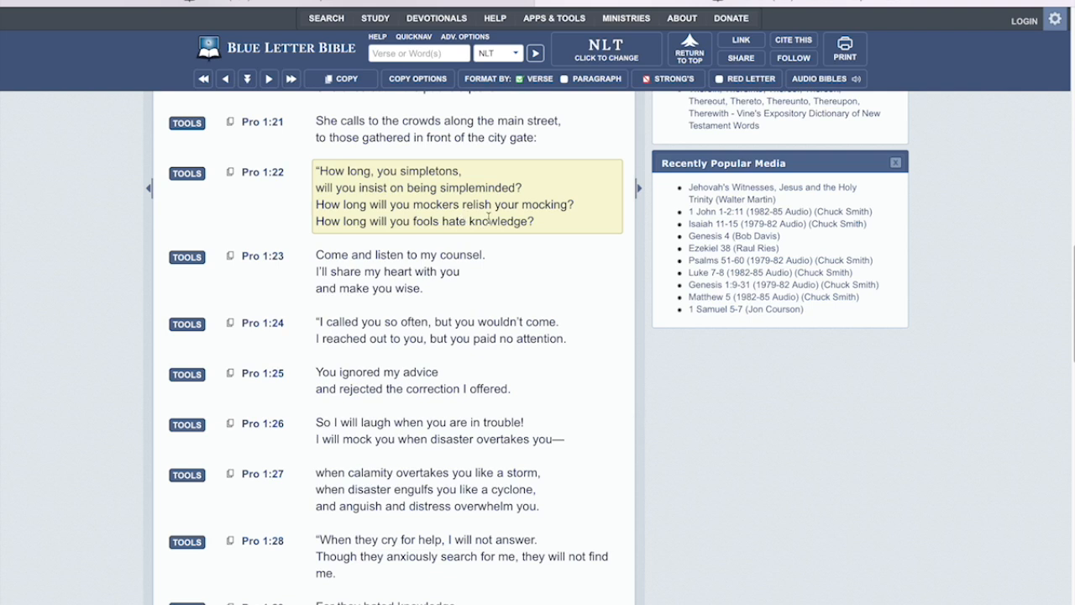
mouse_move(580, 221)
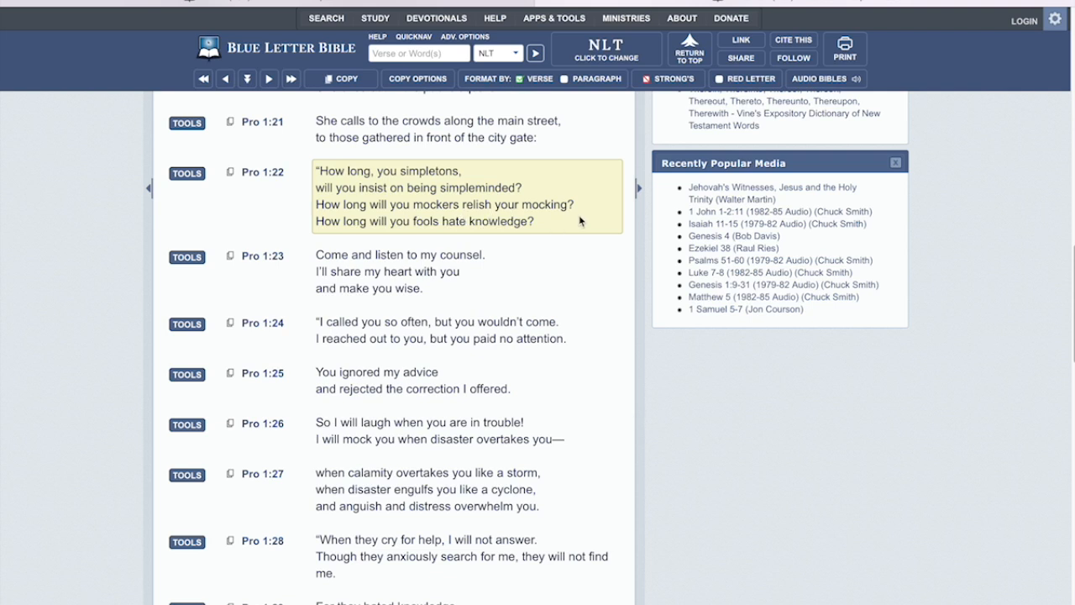
mouse_move(482, 237)
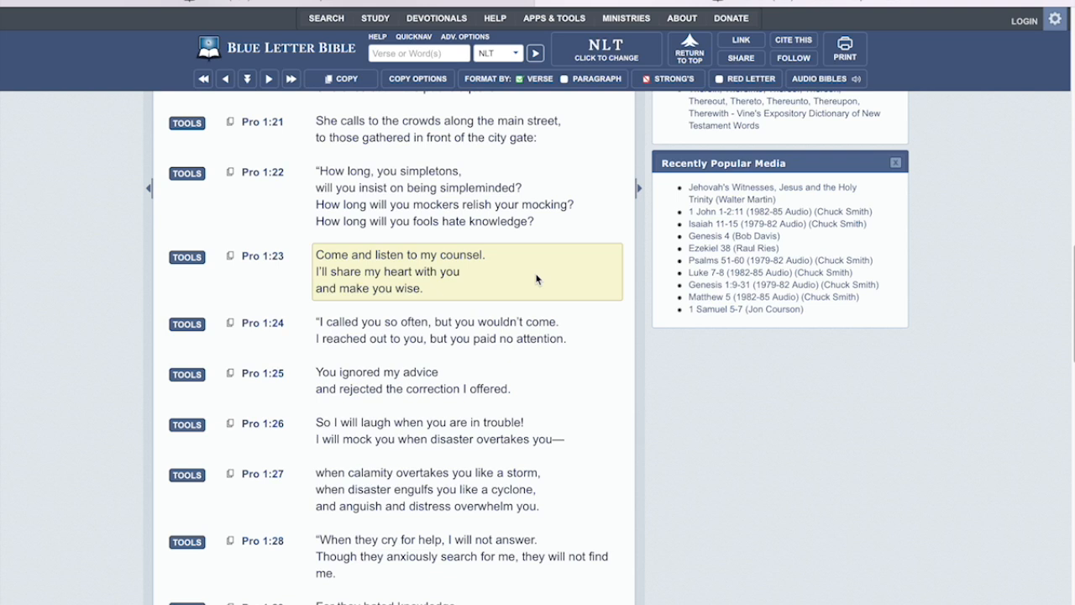
mouse_move(359, 288)
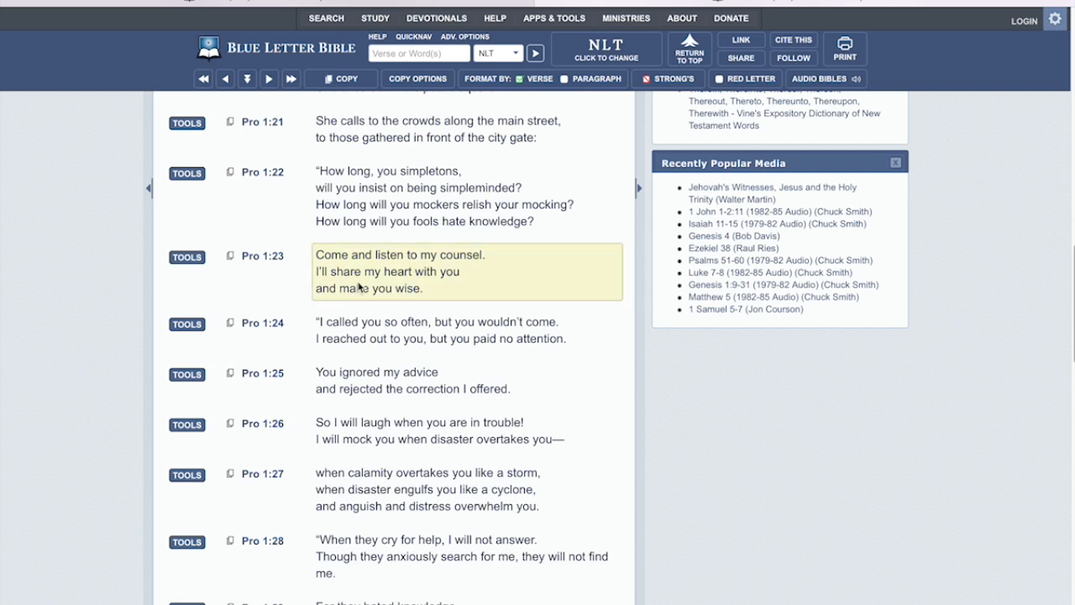
mouse_move(413, 306)
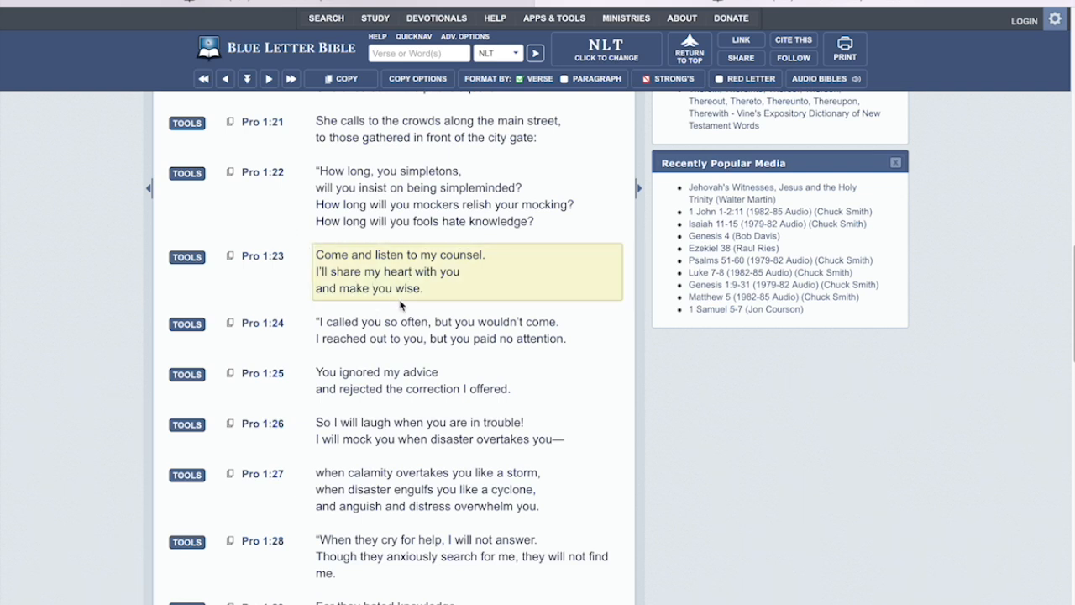
mouse_move(607, 411)
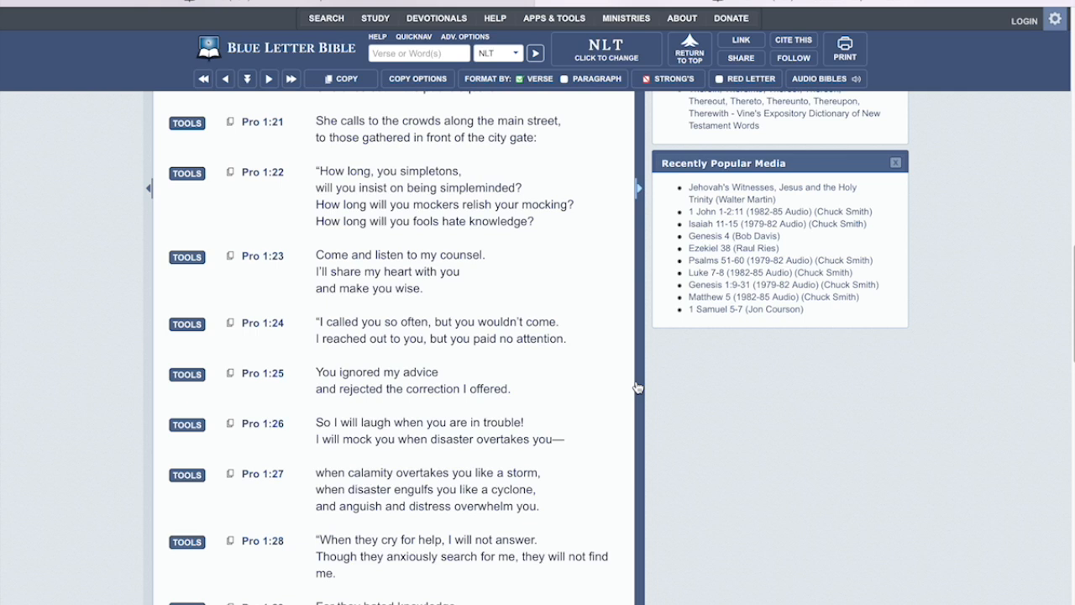
Continue reading Proverbs 1 in the NLT down through verse 27
left_click(437, 330)
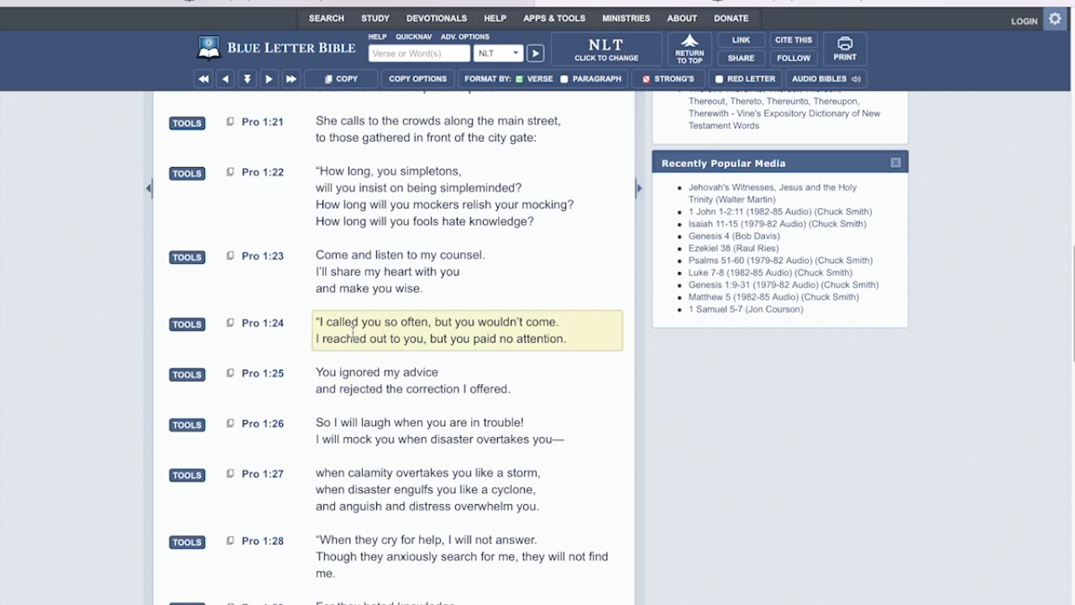
mouse_move(548, 335)
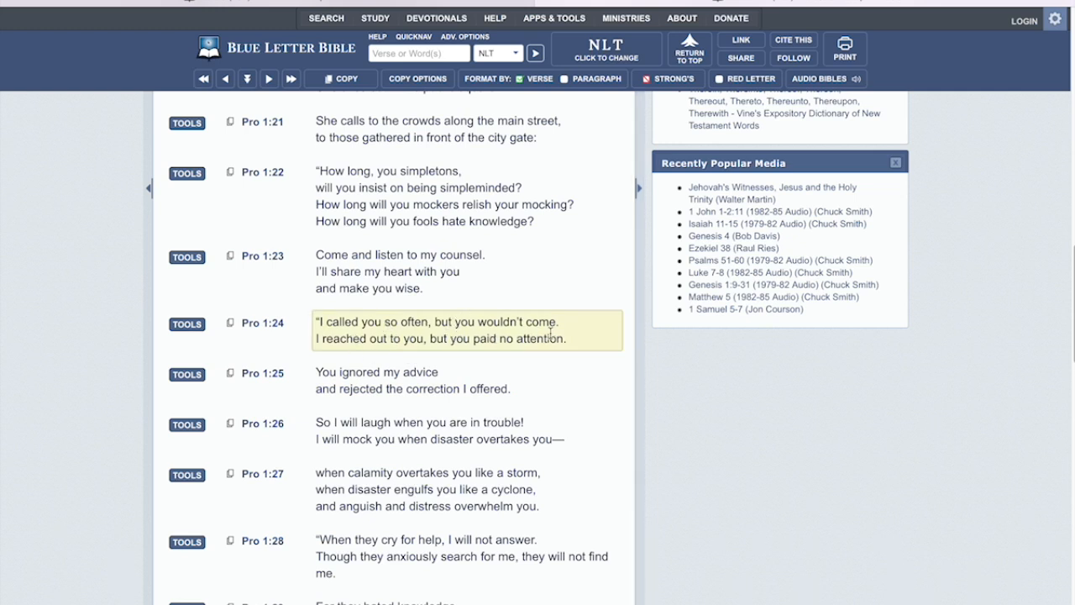
mouse_move(461, 341)
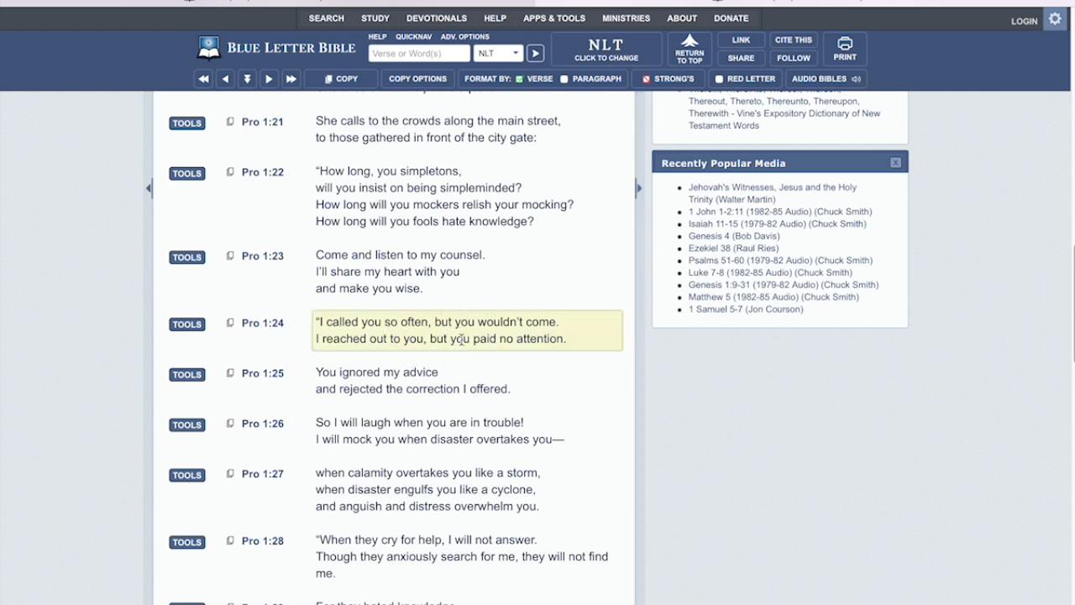
mouse_move(556, 352)
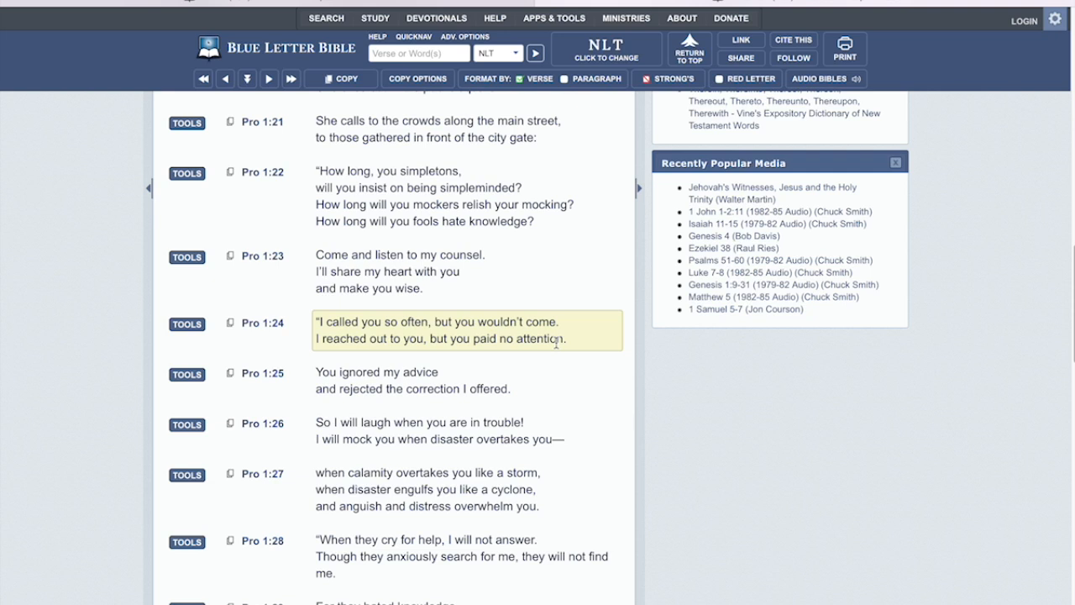
mouse_move(485, 380)
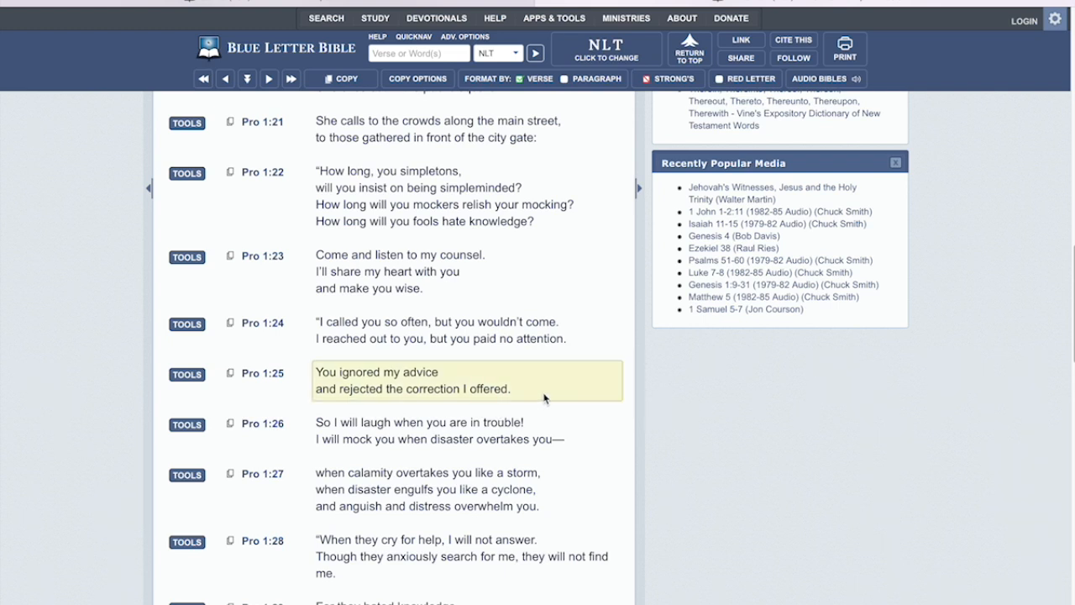
mouse_move(546, 396)
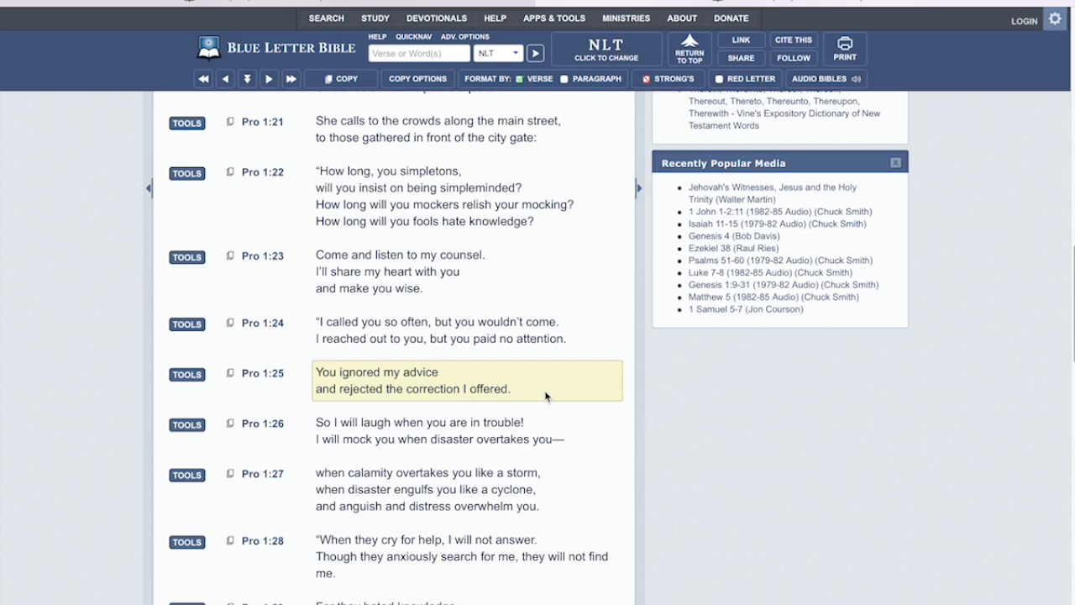
scroll("down", 3)
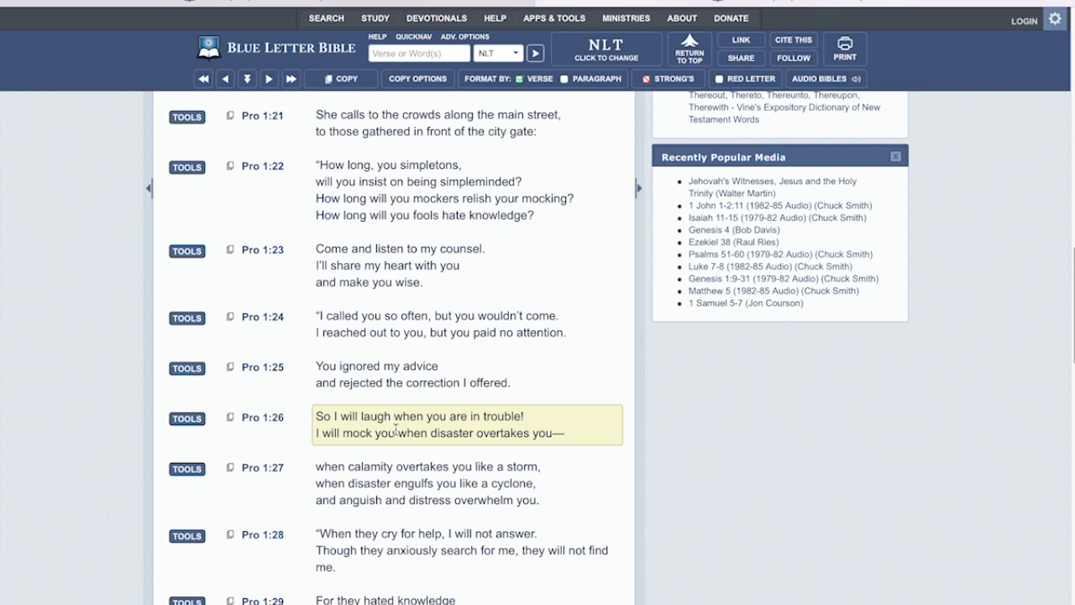
mouse_move(371, 422)
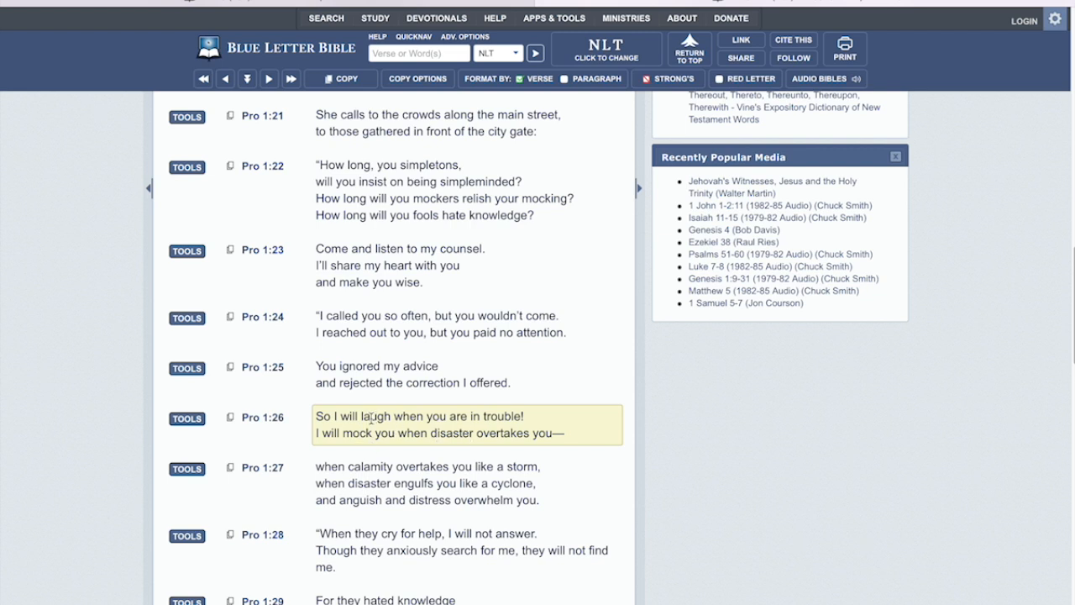
mouse_move(443, 433)
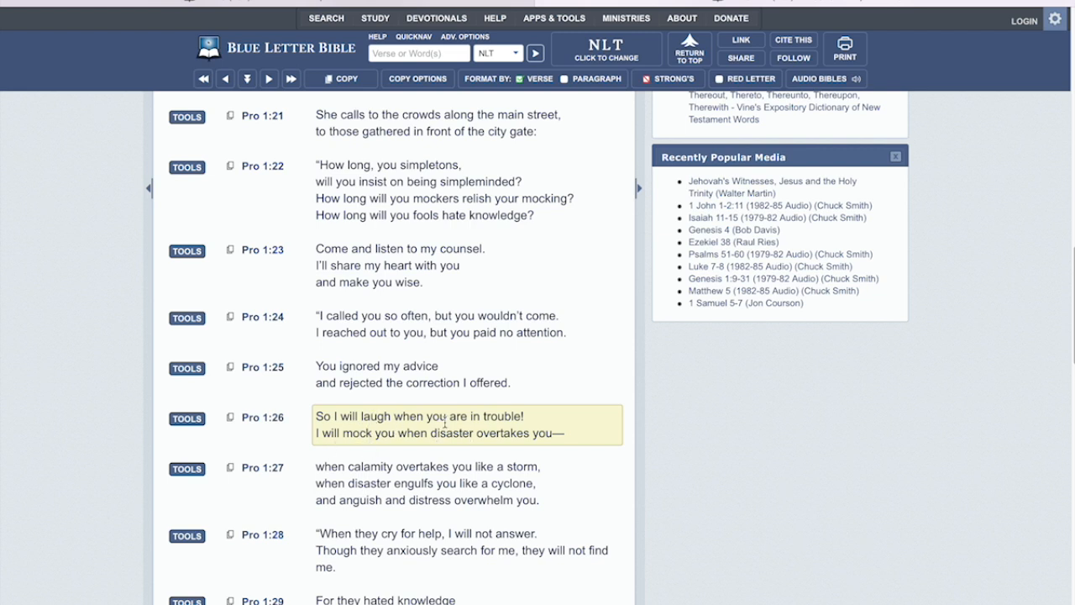
mouse_move(368, 430)
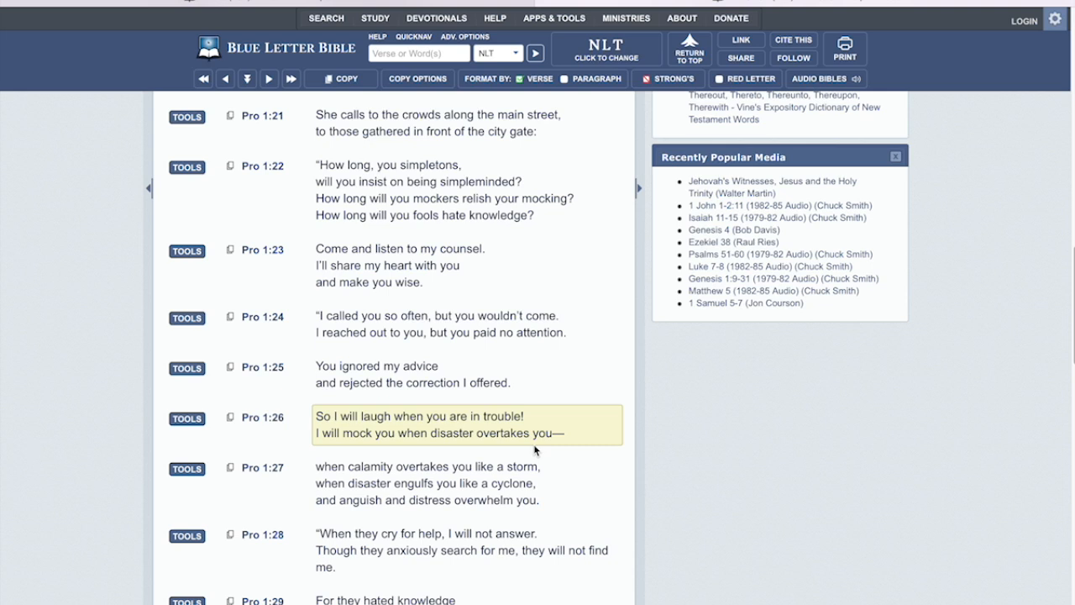
mouse_move(488, 466)
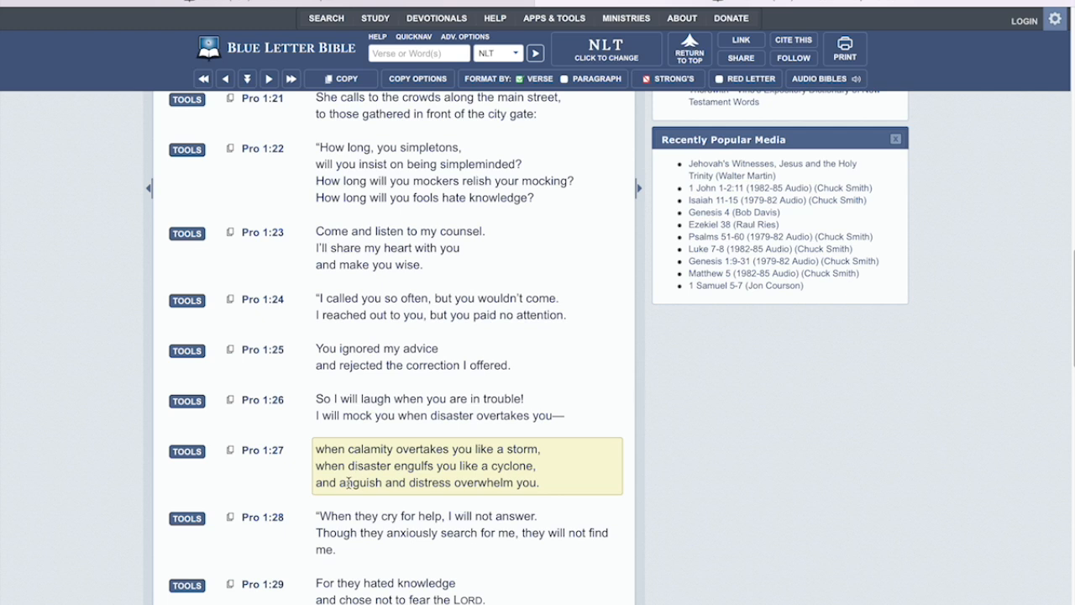
scroll("down", 3)
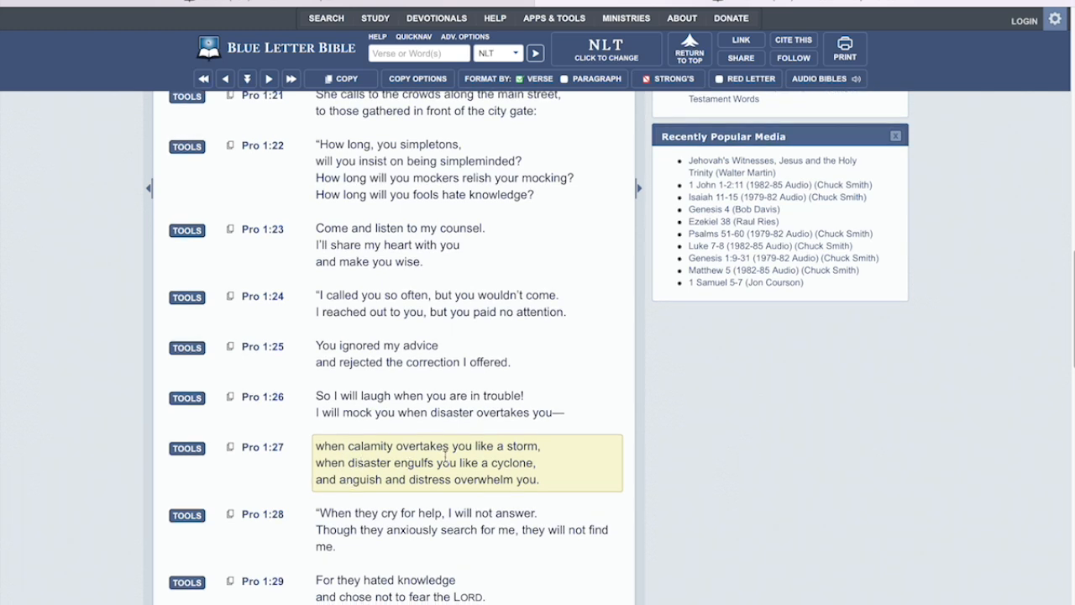
mouse_move(352, 478)
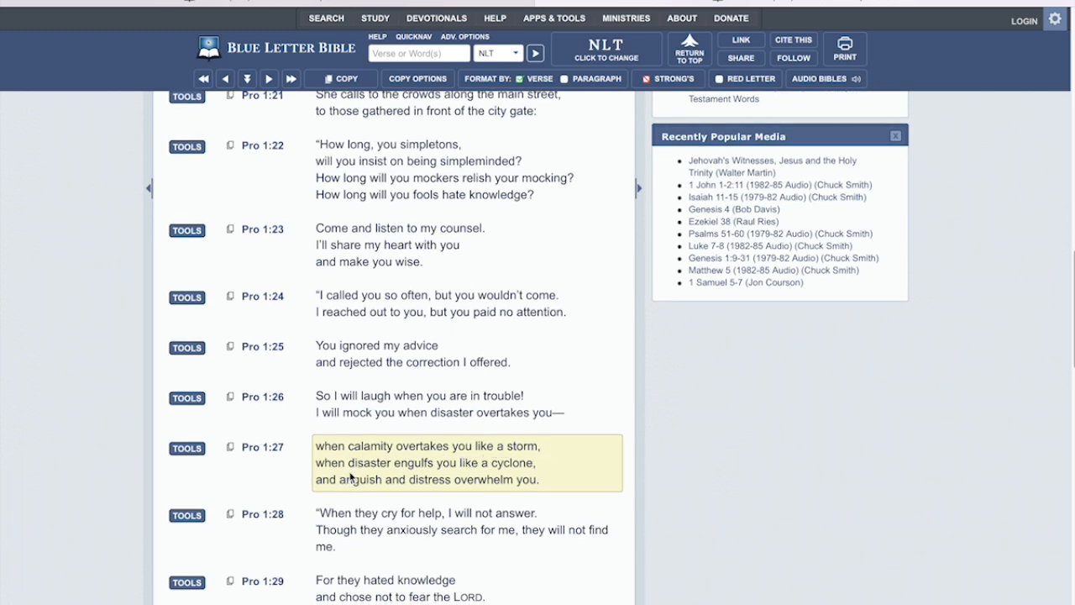
mouse_move(528, 479)
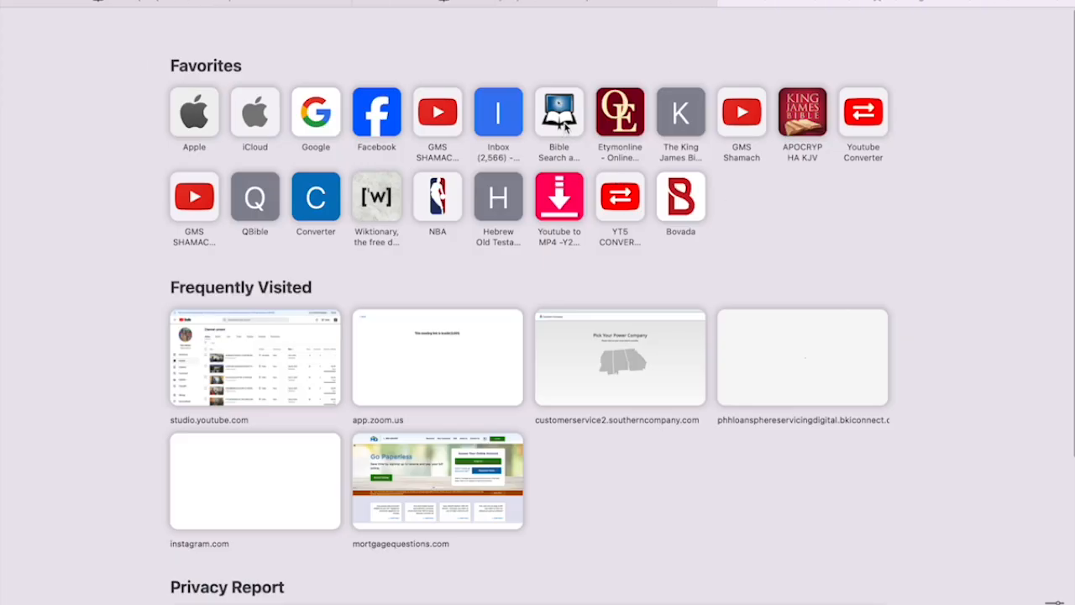
Search Blue Letter Bible for 'Psalms 46' in the KJV
left_click(558, 111)
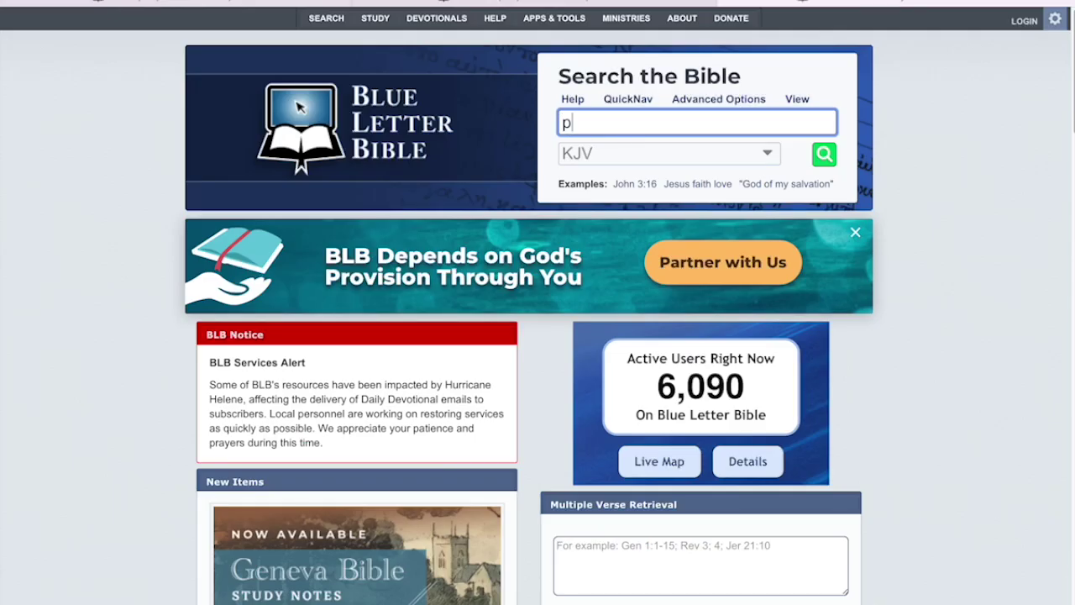
type("salms 46")
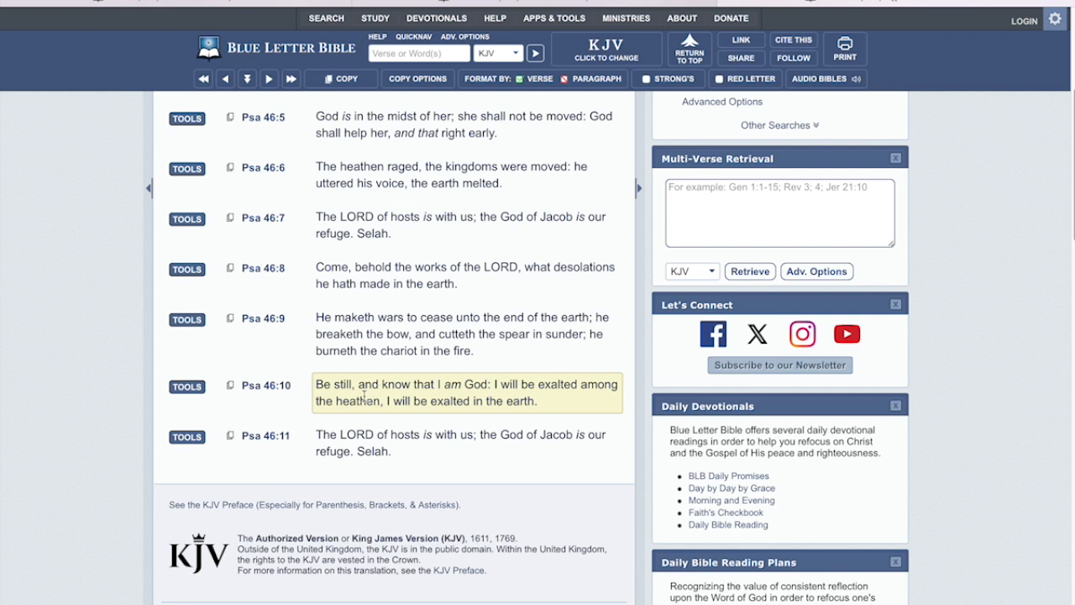
mouse_move(358, 395)
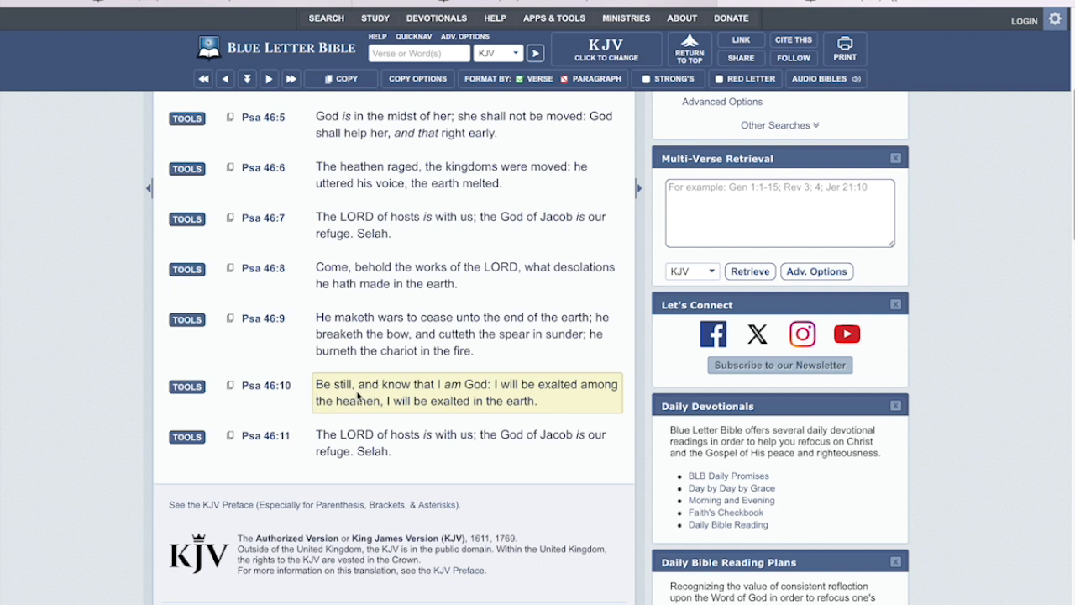
mouse_move(479, 404)
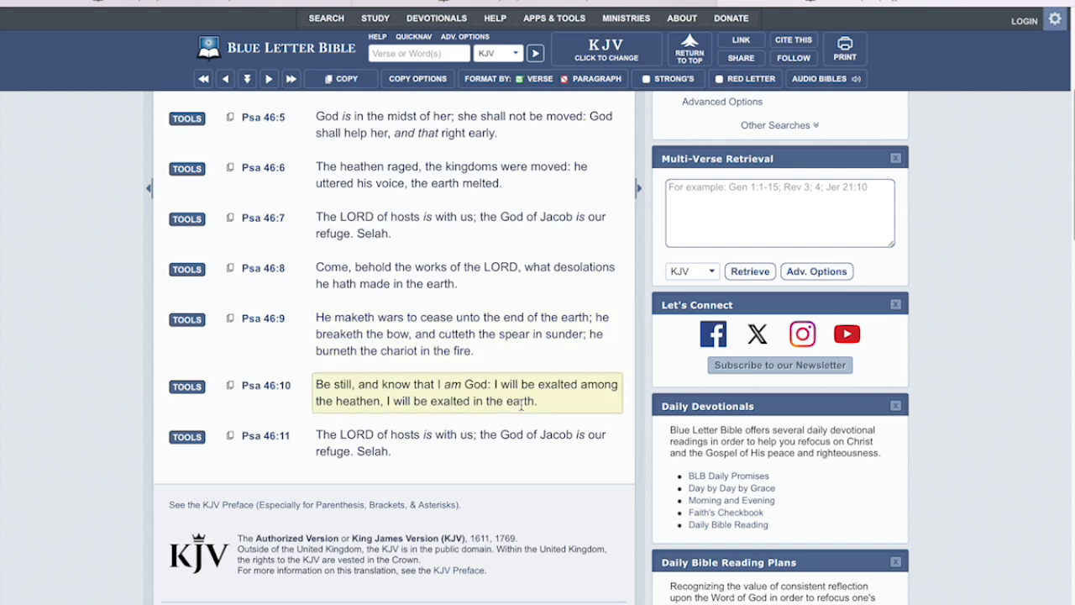
mouse_move(526, 417)
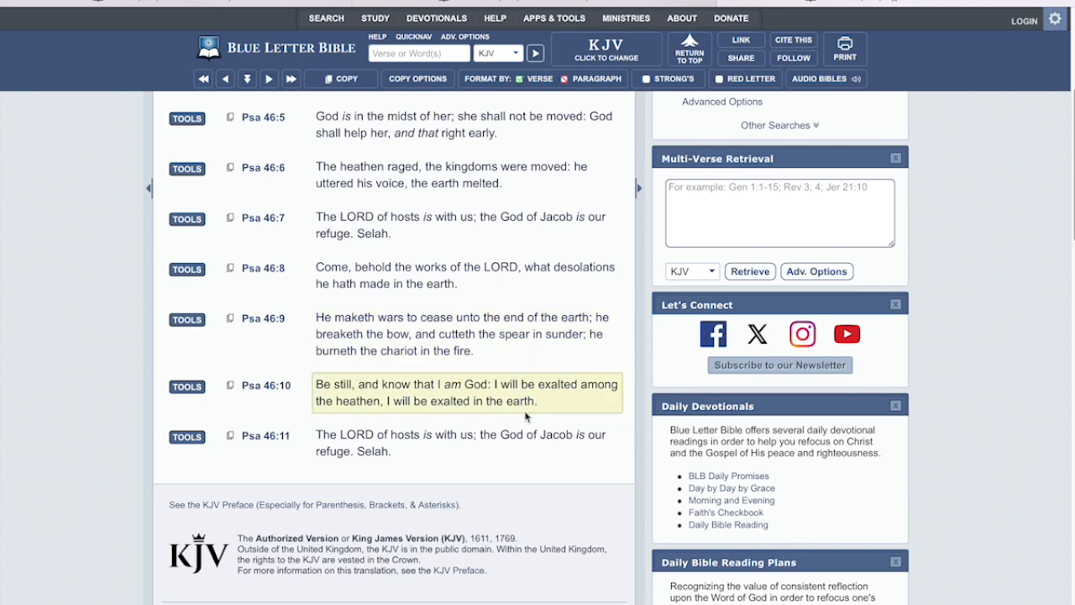
mouse_move(580, 352)
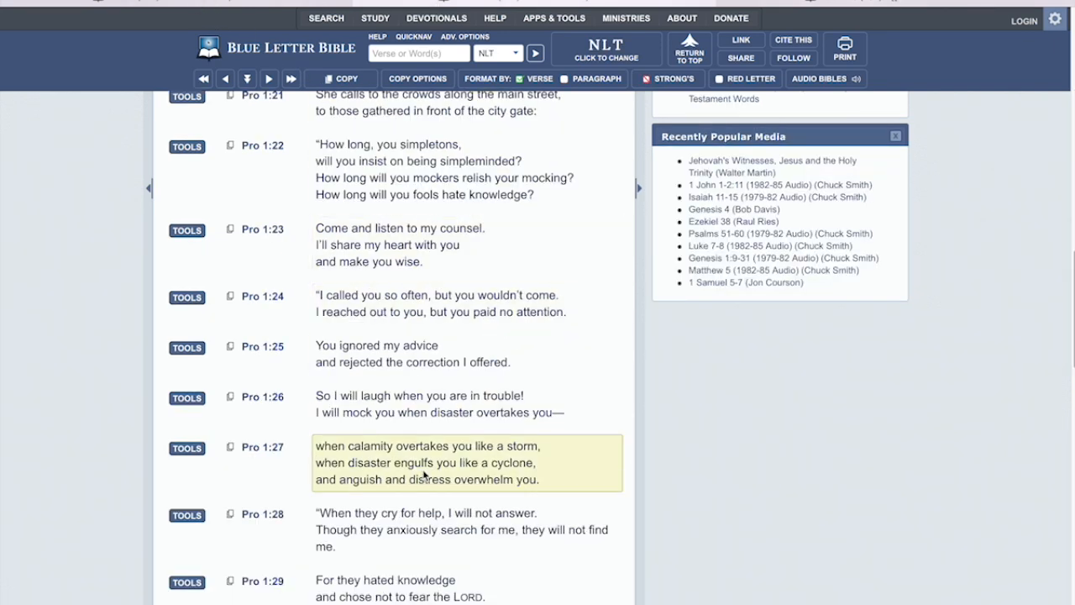
scroll("down", 3)
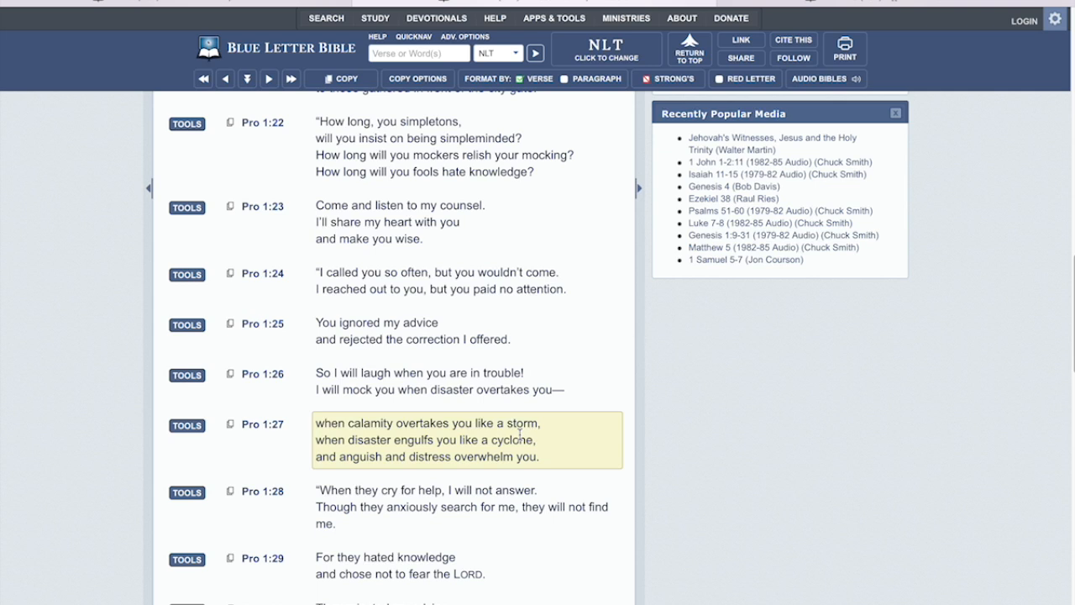
mouse_move(432, 439)
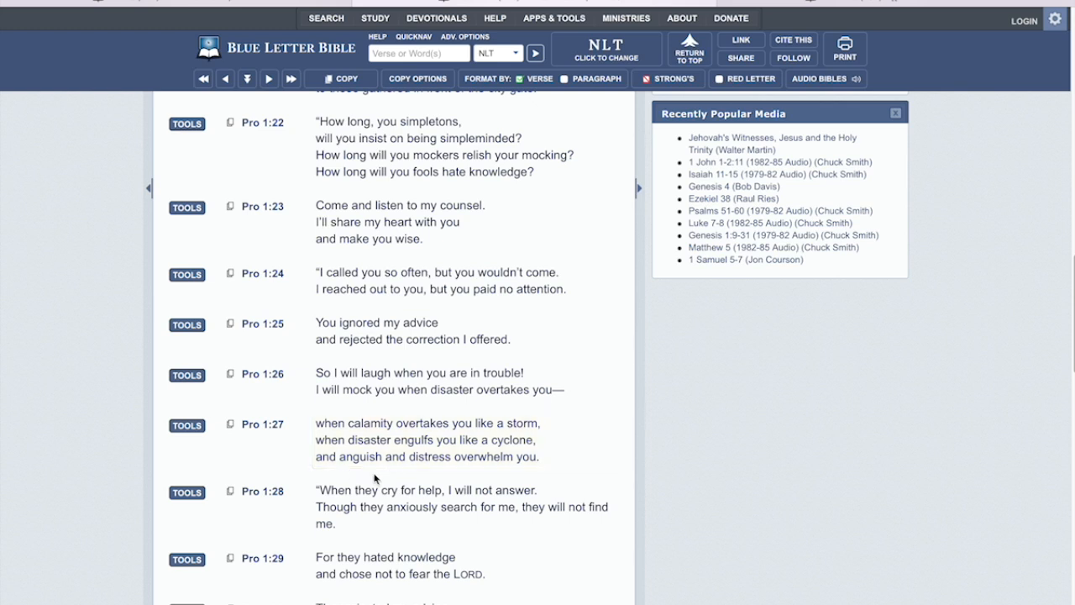
left_click(426, 440)
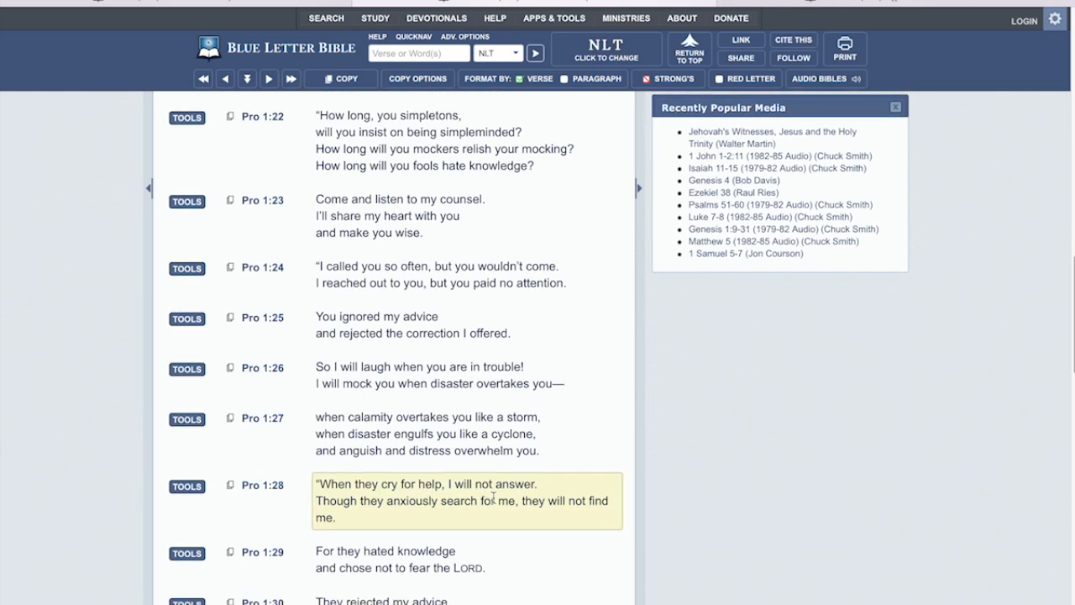
mouse_move(413, 519)
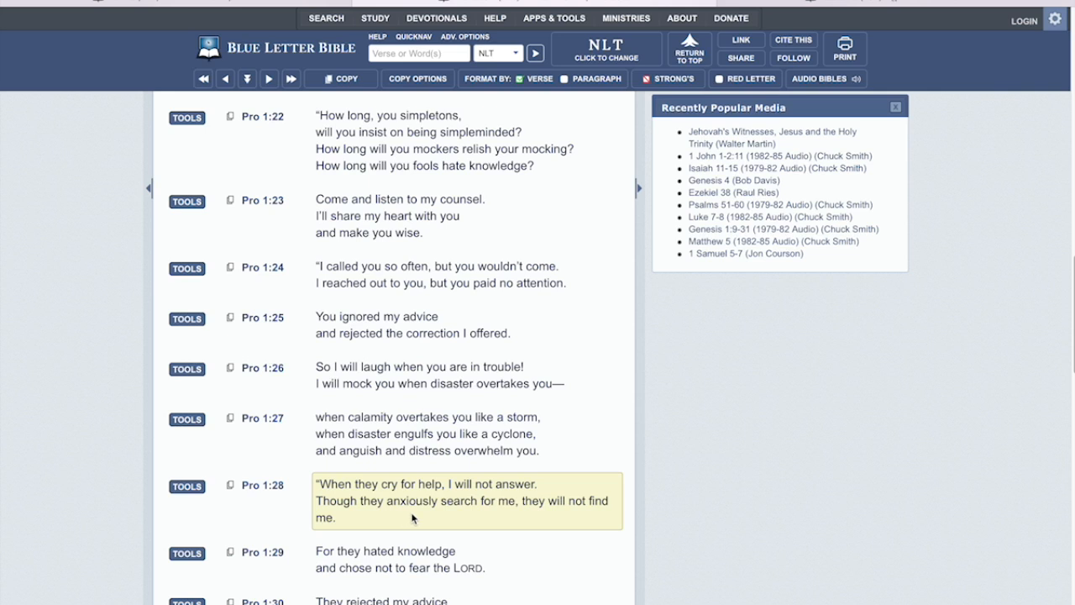
mouse_move(588, 520)
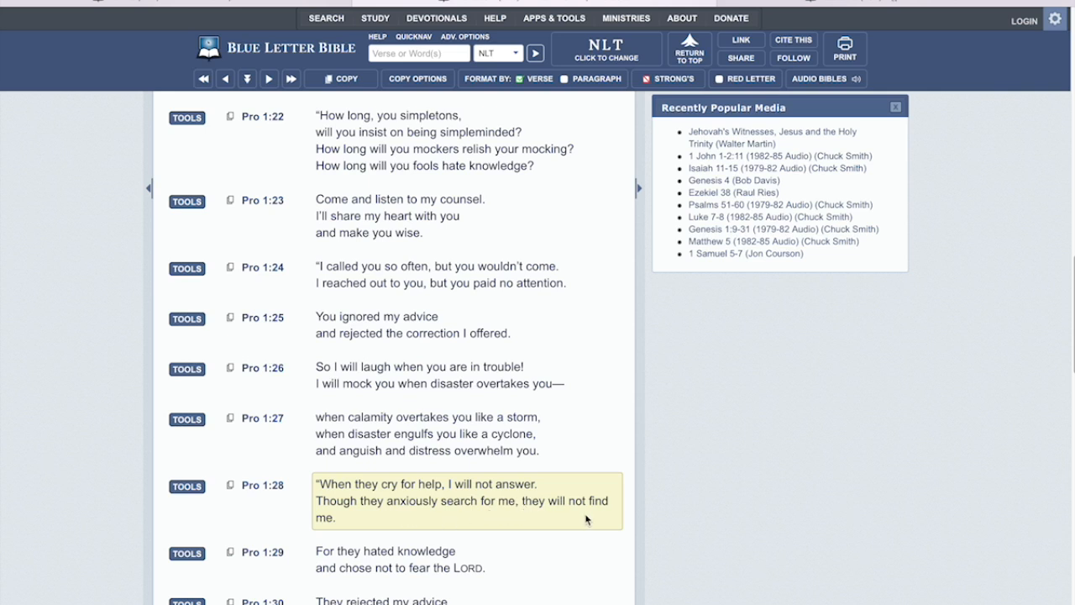
mouse_move(451, 526)
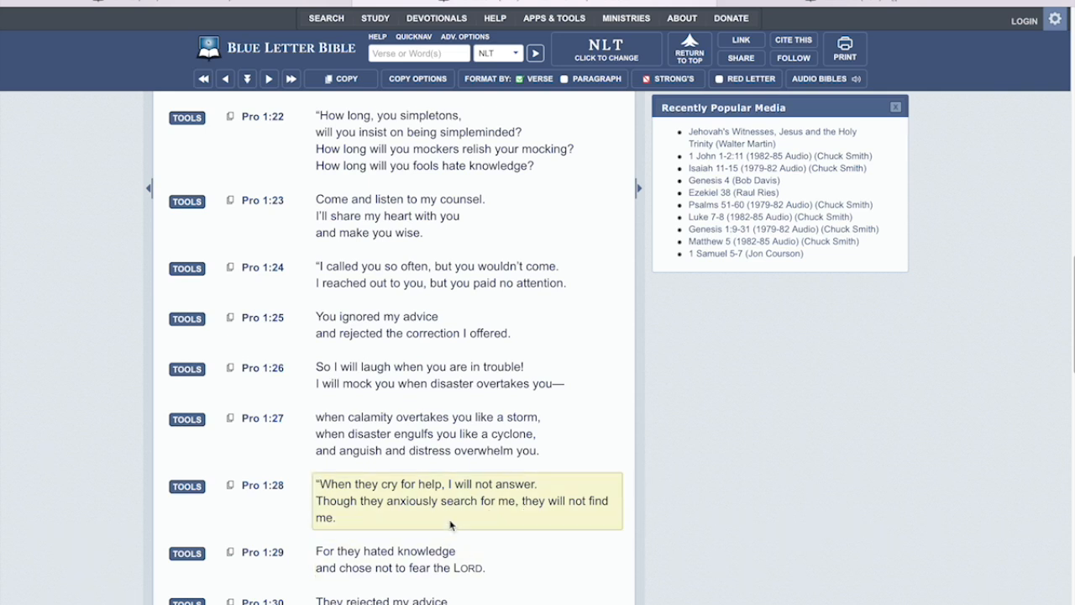
scroll("down", 3)
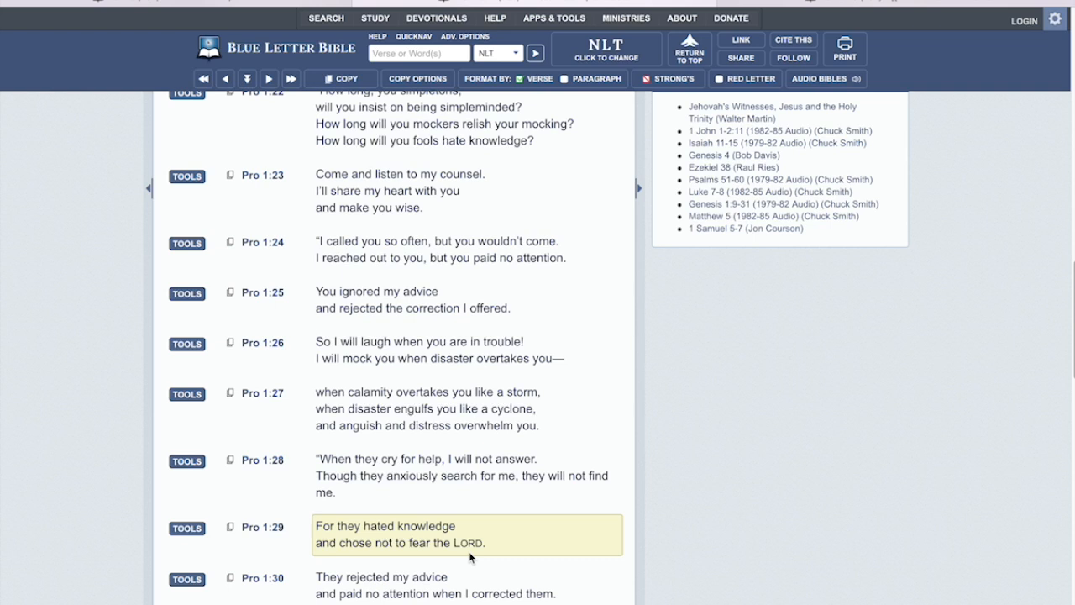
mouse_move(364, 320)
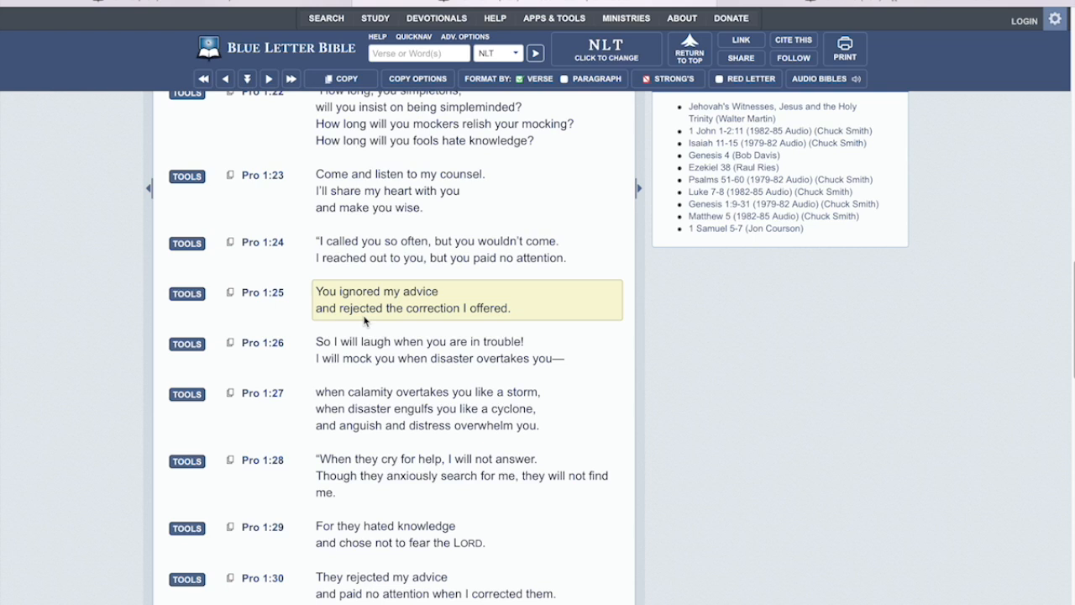
mouse_move(381, 324)
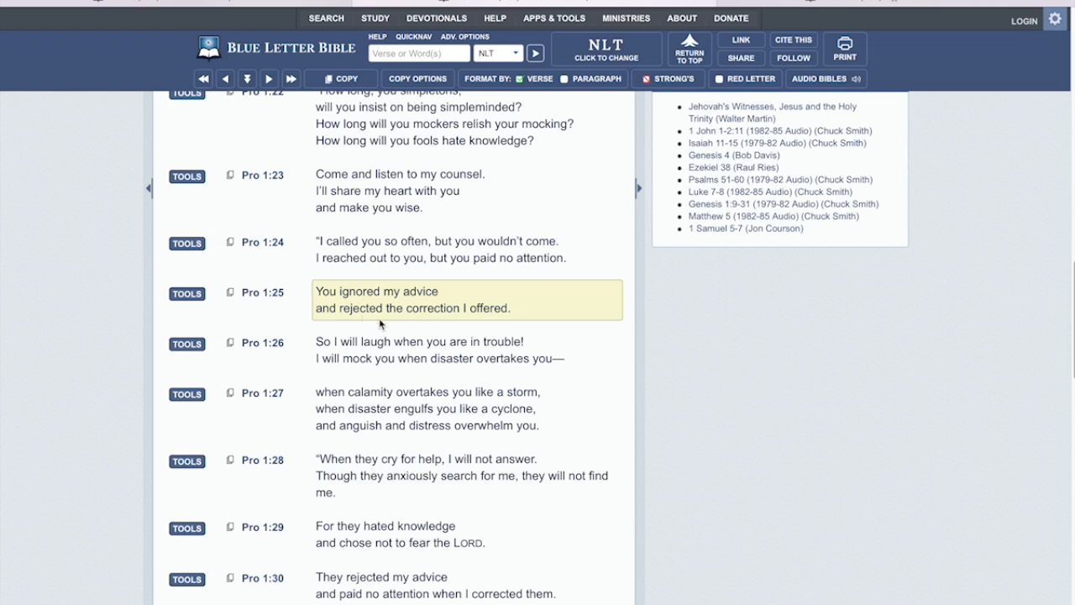
scroll("down", 3)
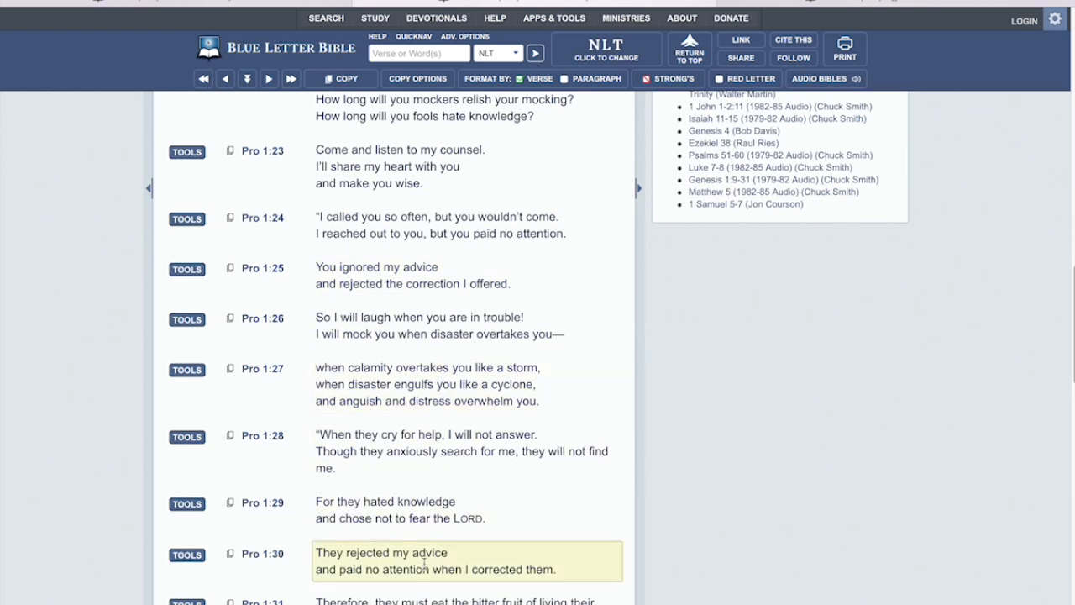
mouse_move(450, 588)
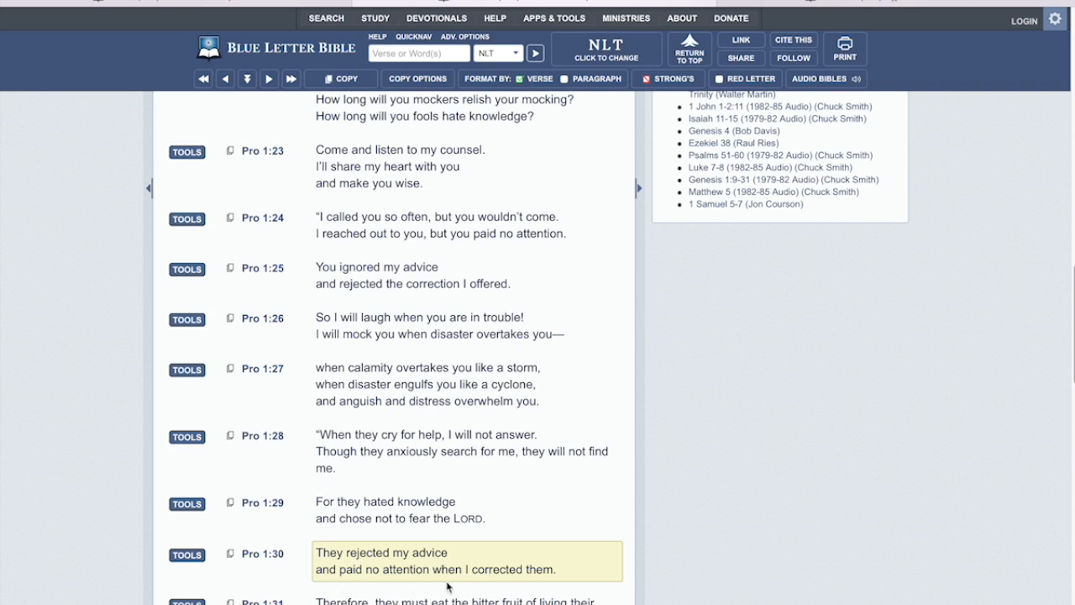
mouse_move(548, 570)
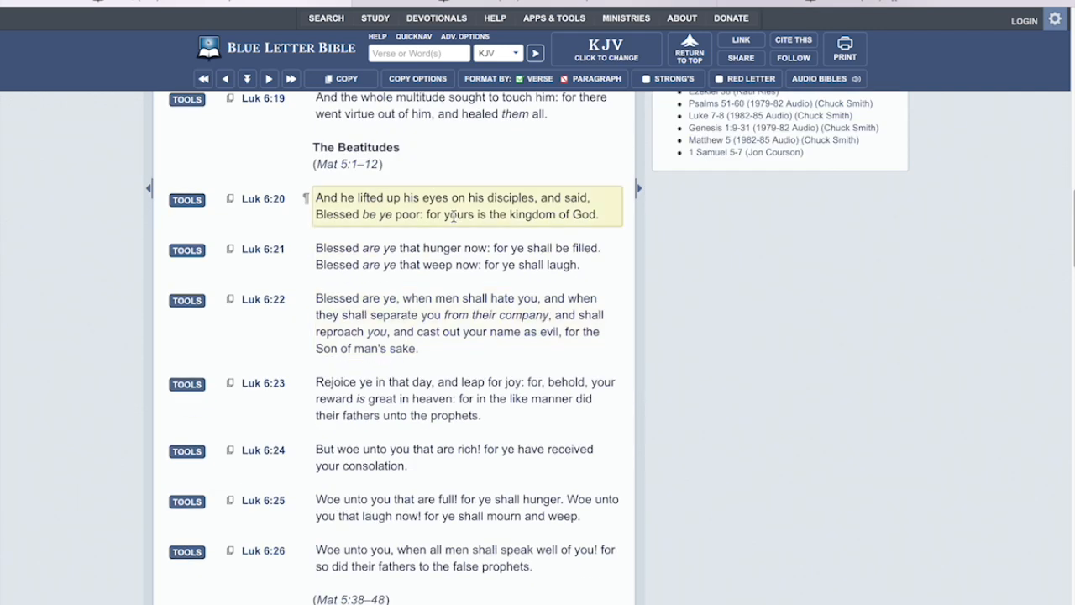
scroll("down", 3)
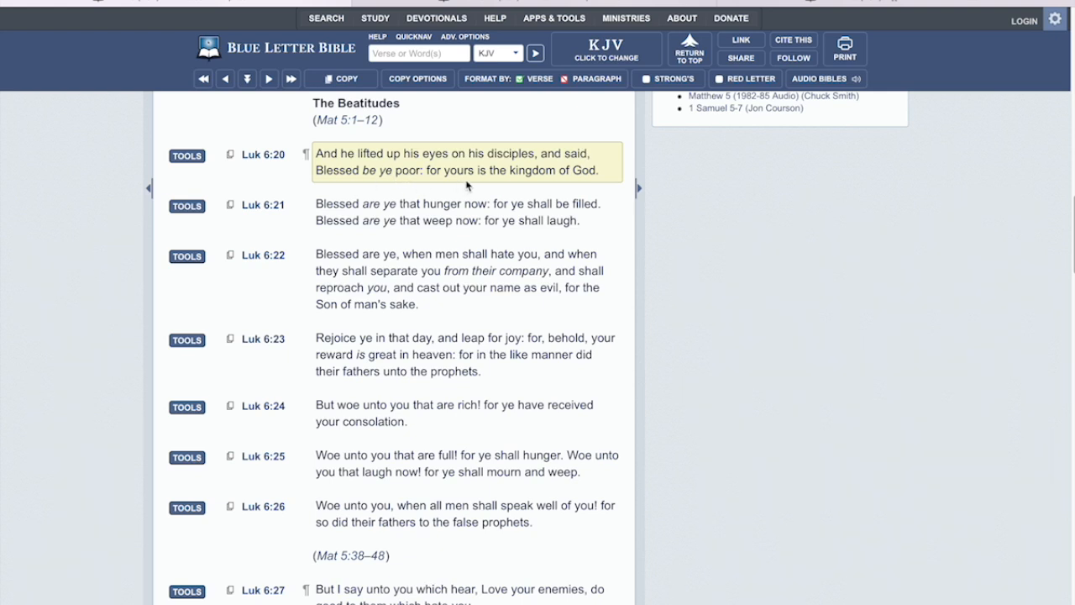
mouse_move(519, 174)
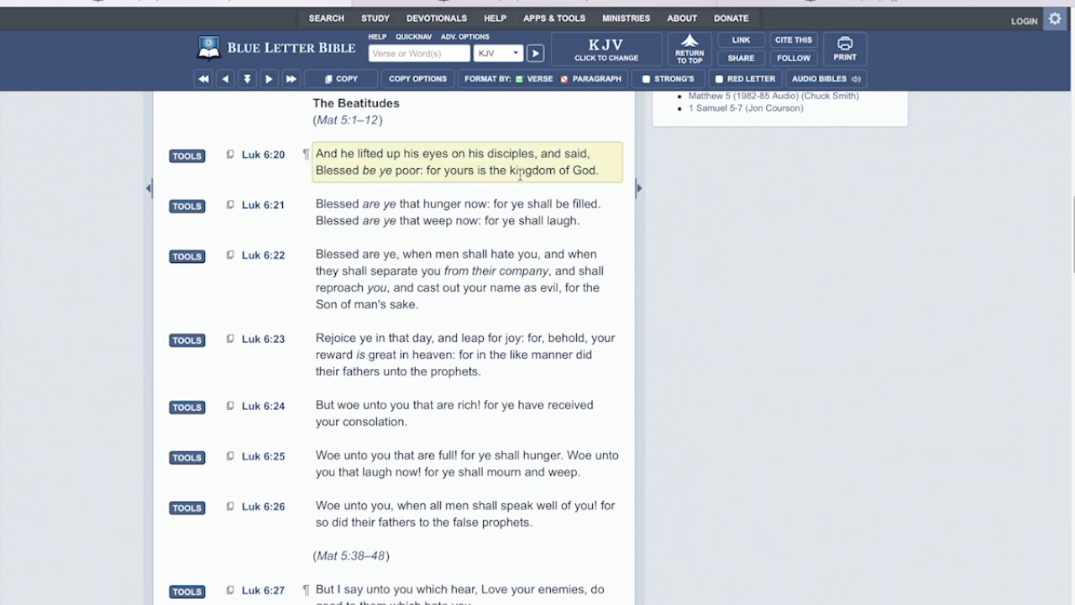
mouse_move(596, 188)
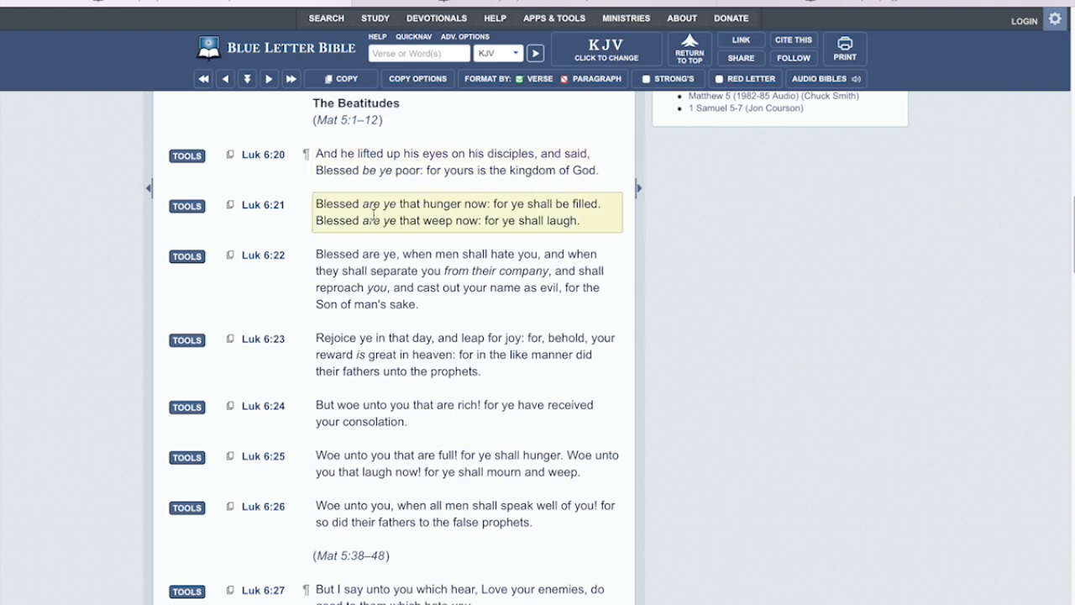
mouse_move(492, 221)
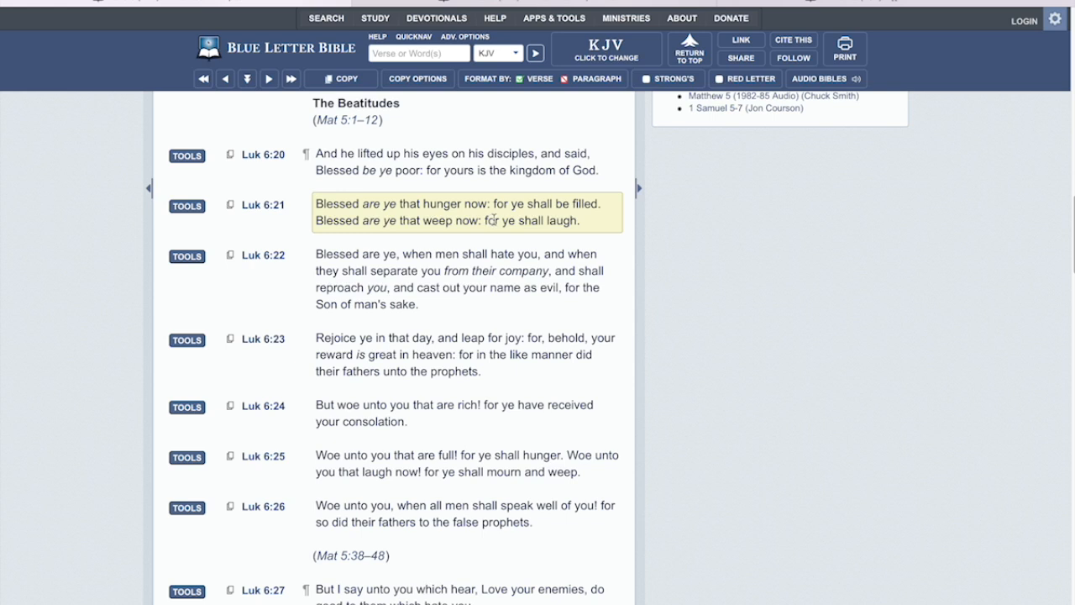
mouse_move(594, 222)
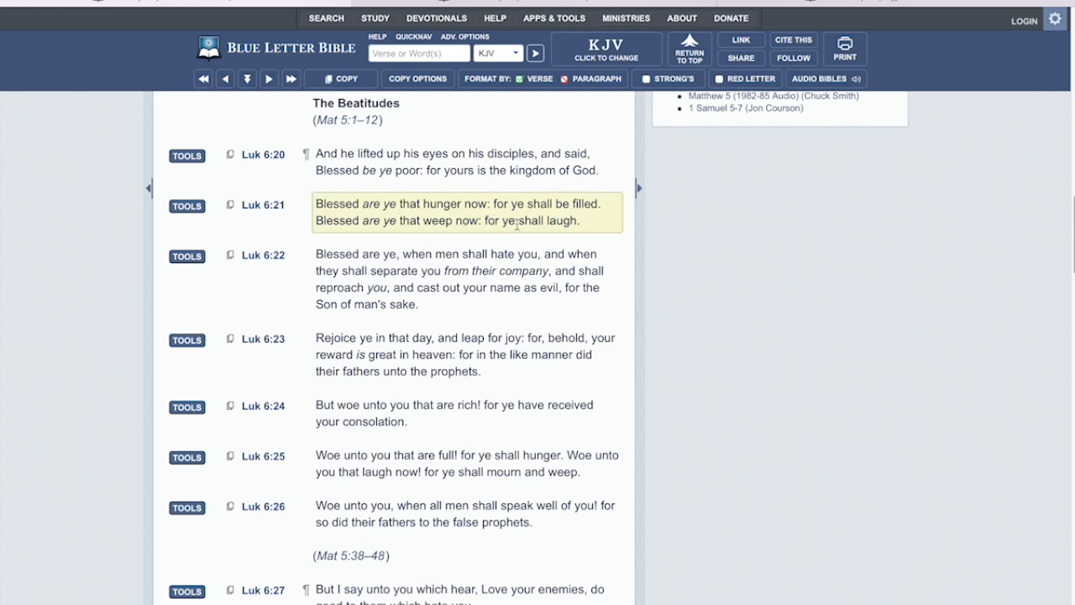
mouse_move(596, 238)
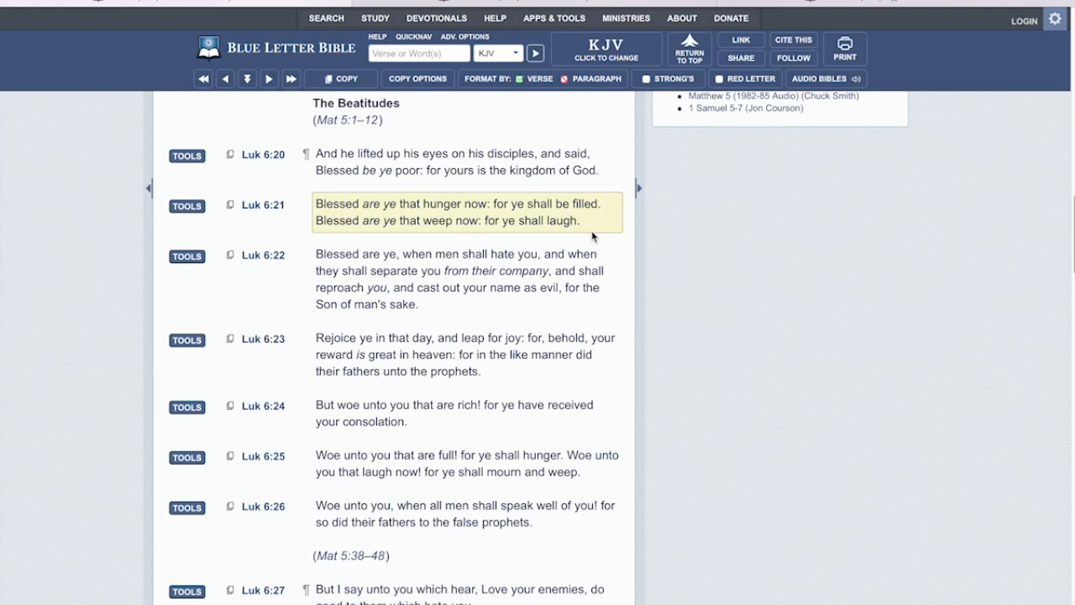
mouse_move(399, 270)
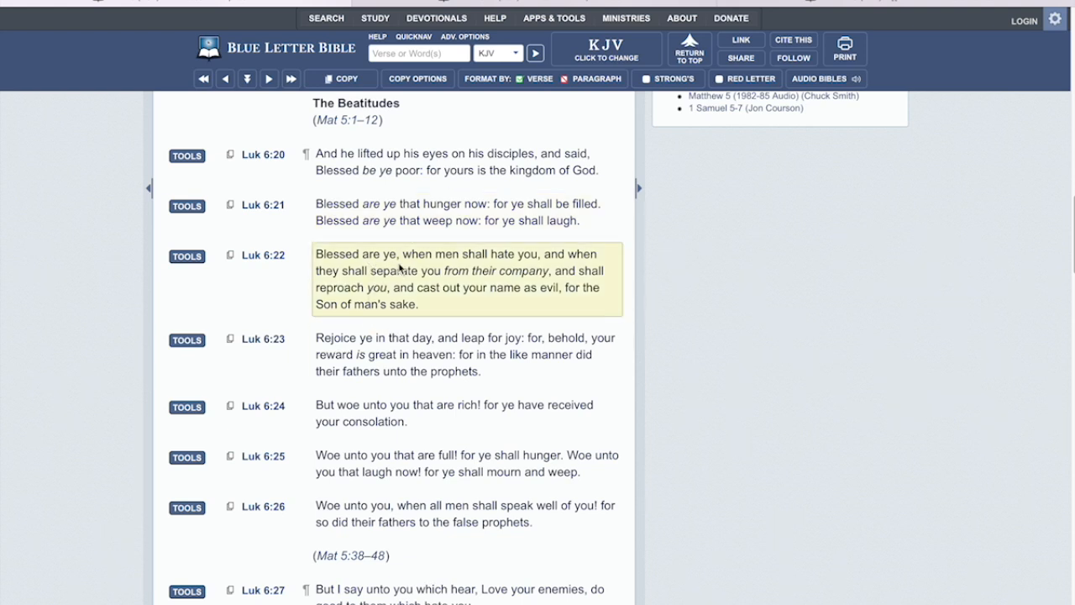
mouse_move(545, 270)
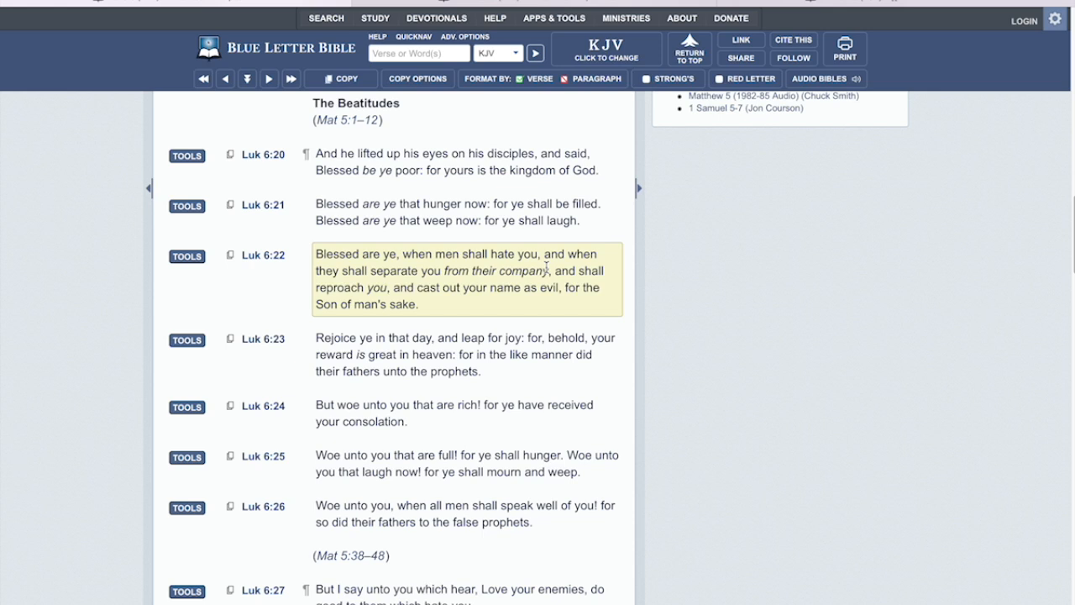
mouse_move(514, 287)
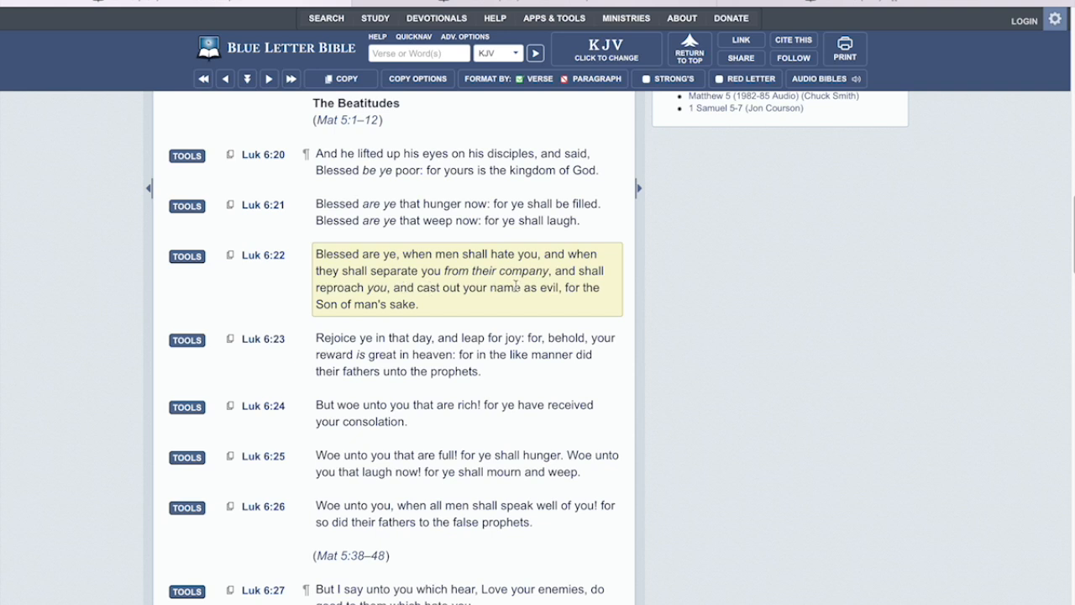
mouse_move(473, 305)
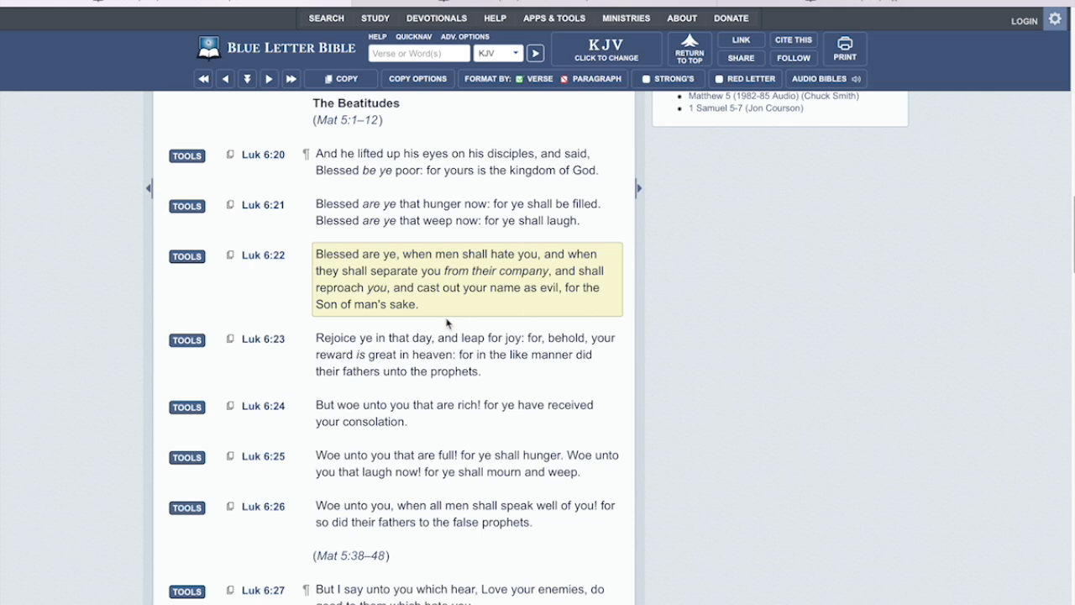
mouse_move(436, 311)
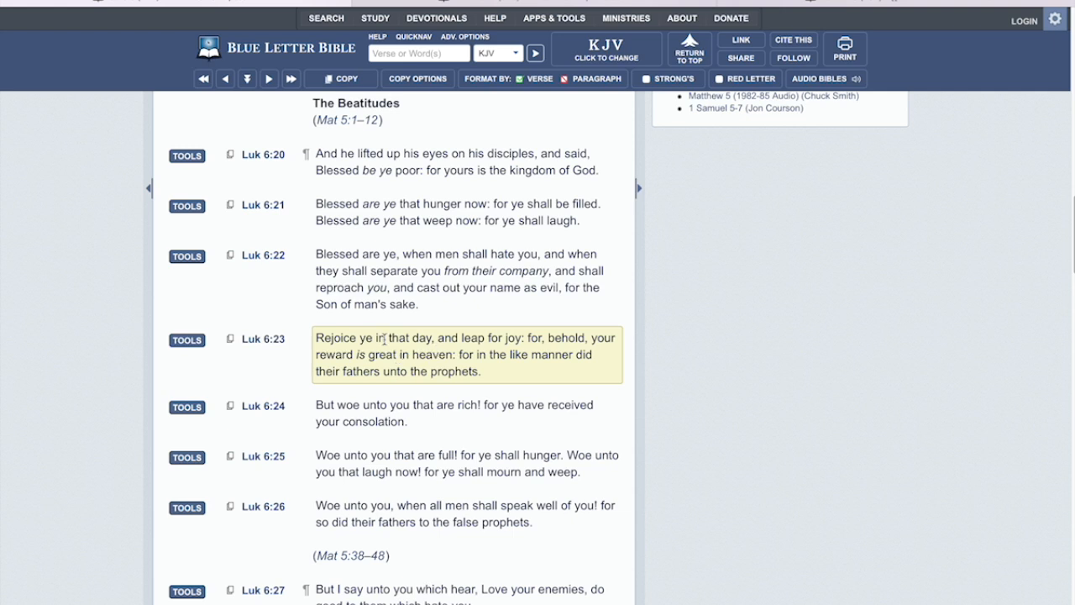
scroll("down", 3)
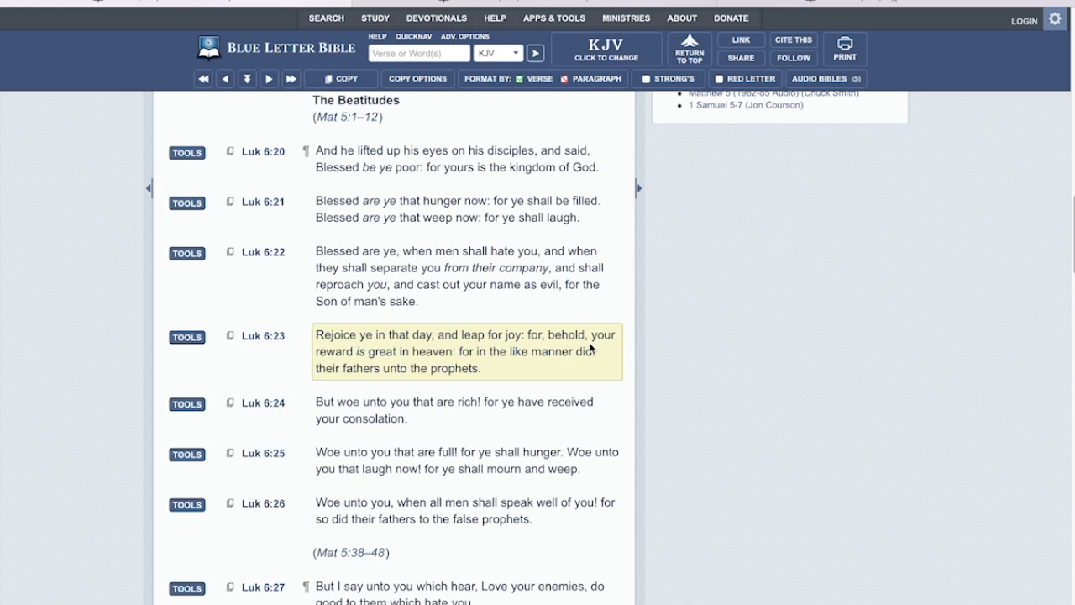
mouse_move(450, 368)
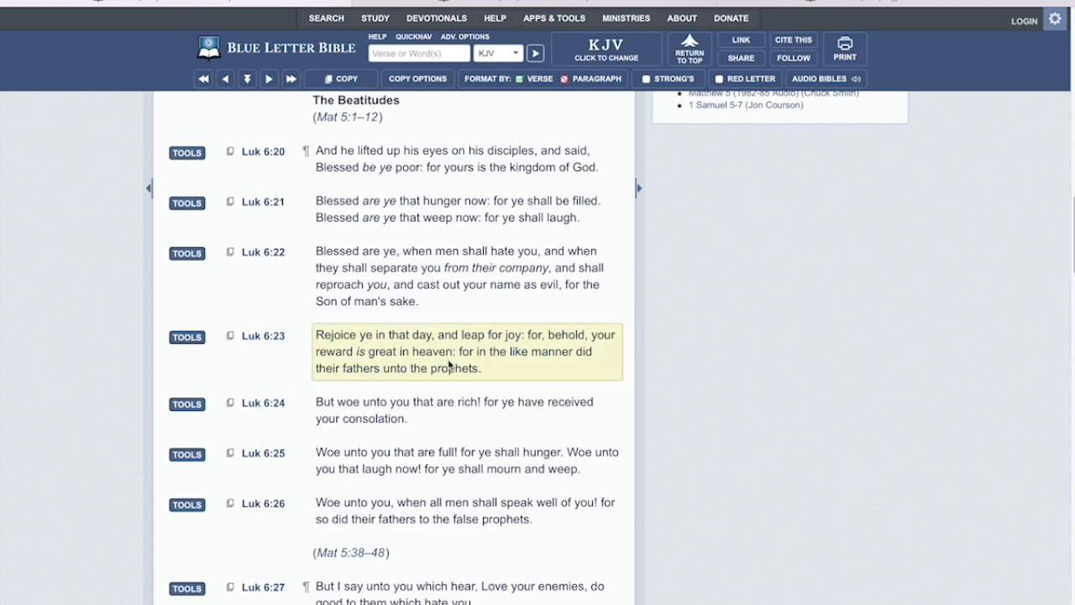
mouse_move(392, 382)
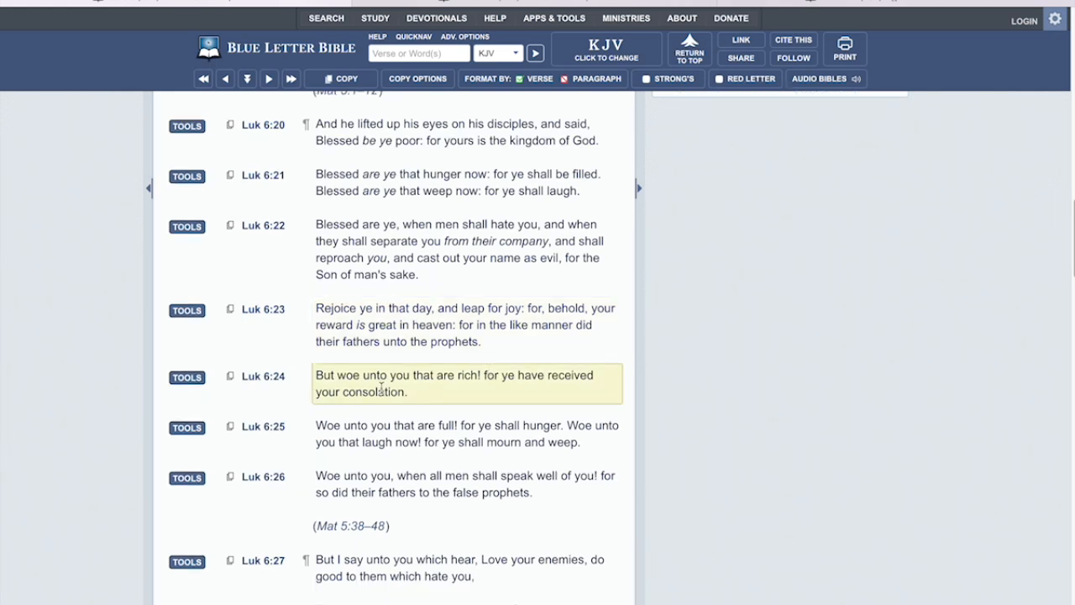
mouse_move(529, 390)
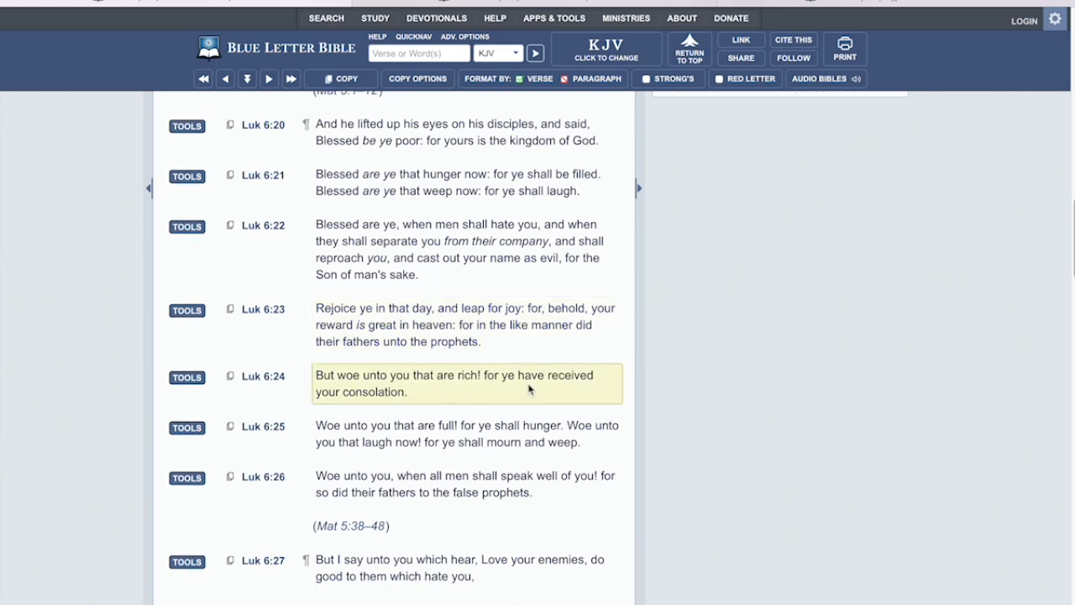
mouse_move(423, 406)
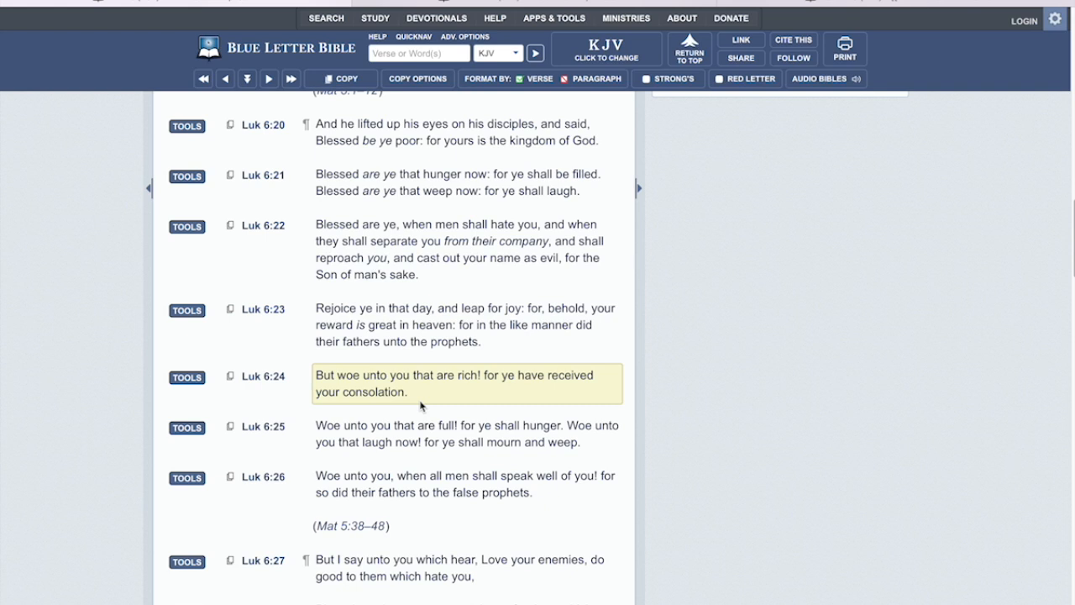
mouse_move(395, 393)
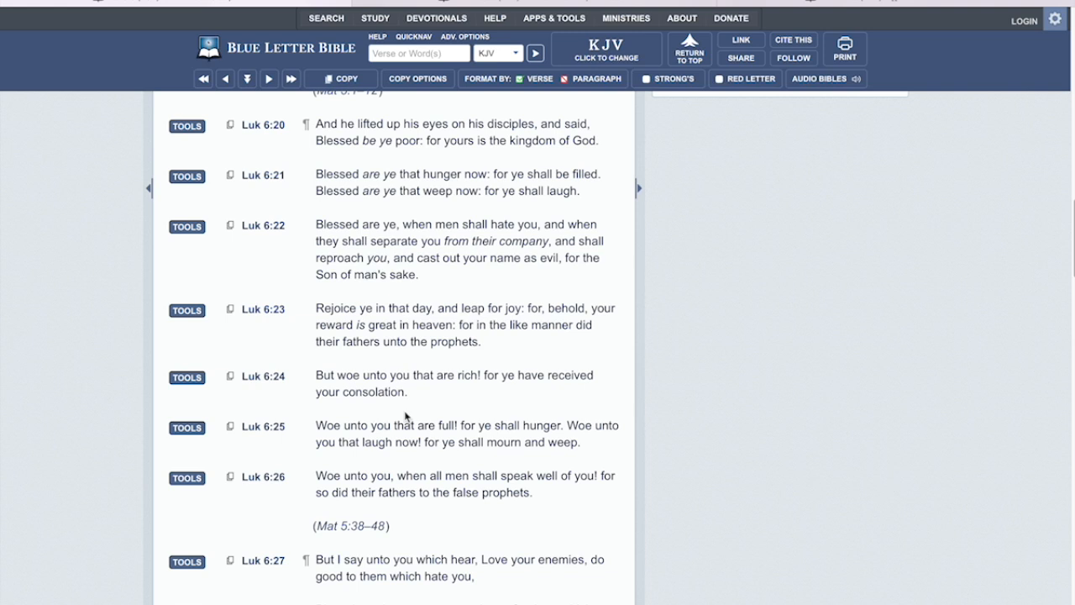
left_click(376, 430)
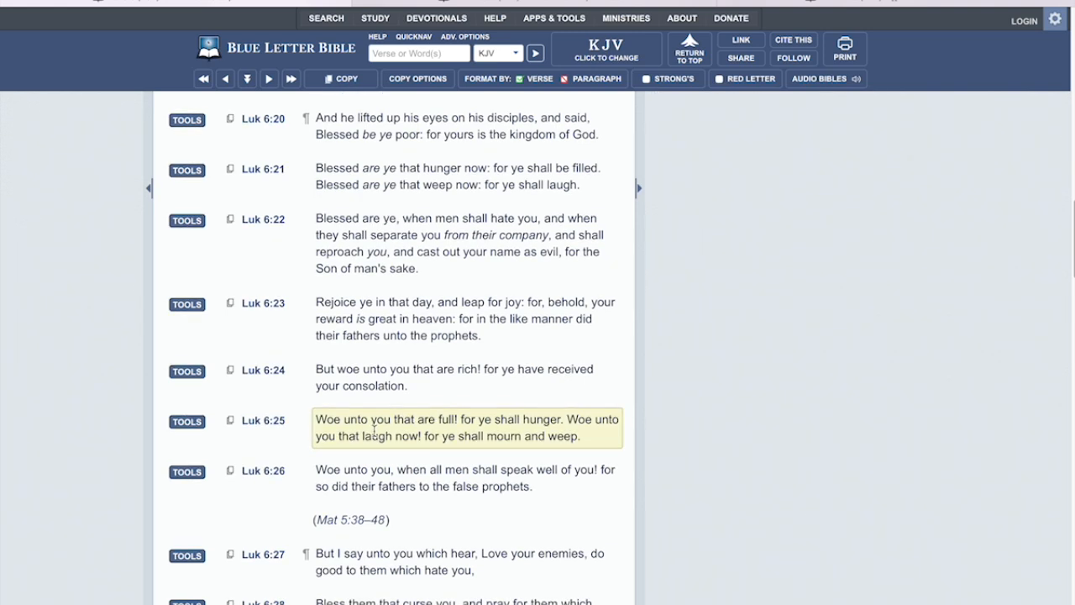
scroll("down", 3)
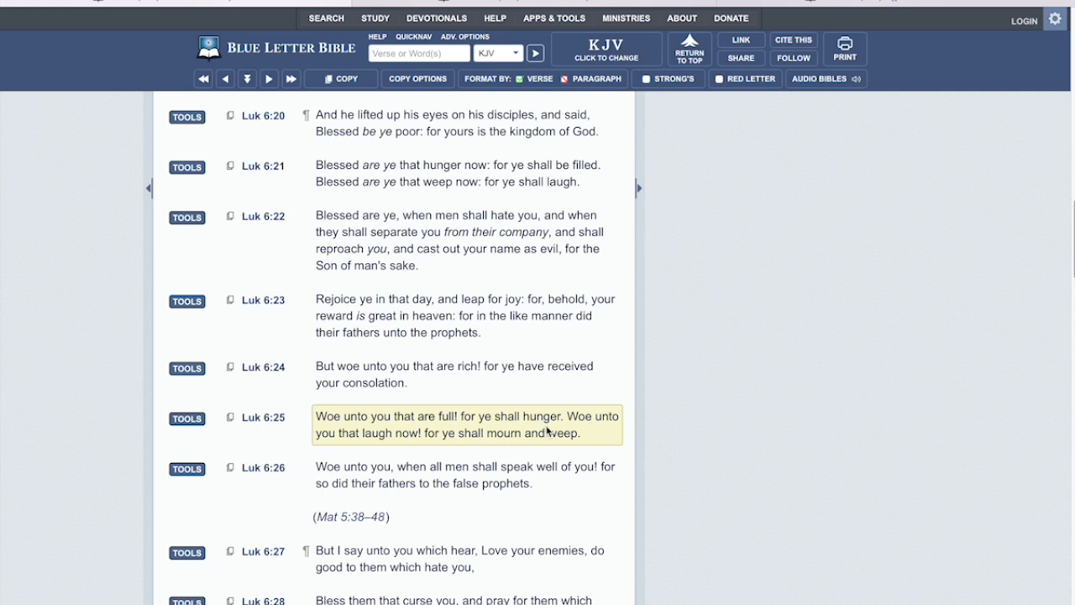
mouse_move(420, 450)
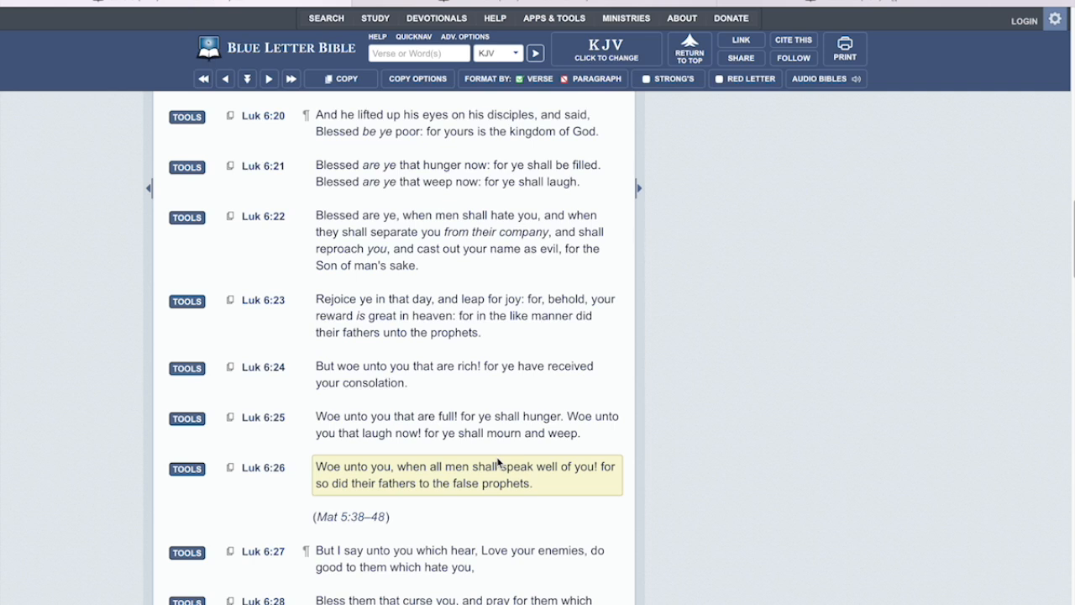
mouse_move(679, 270)
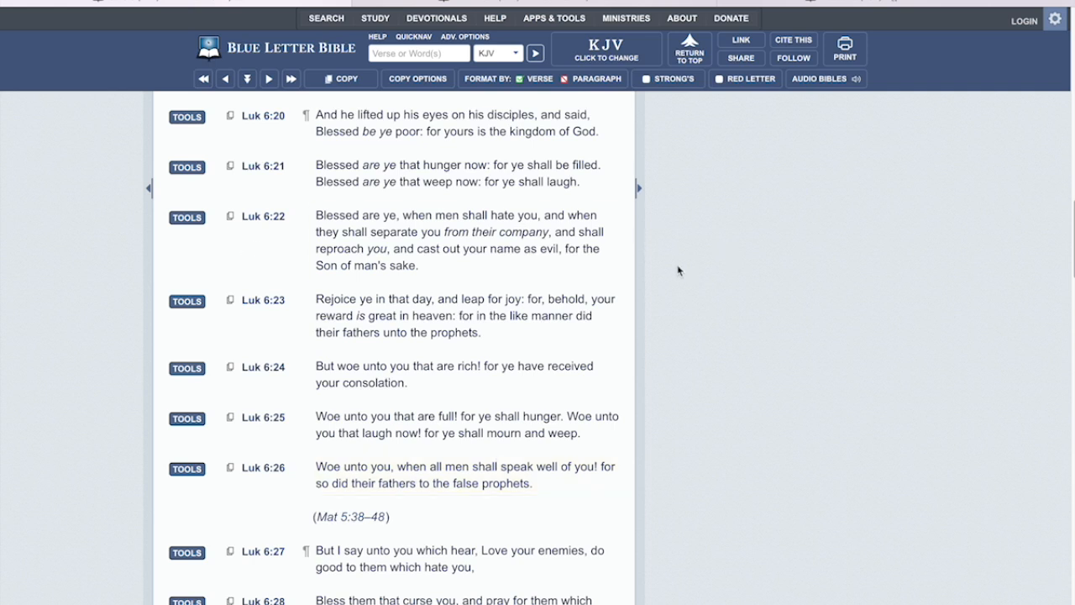